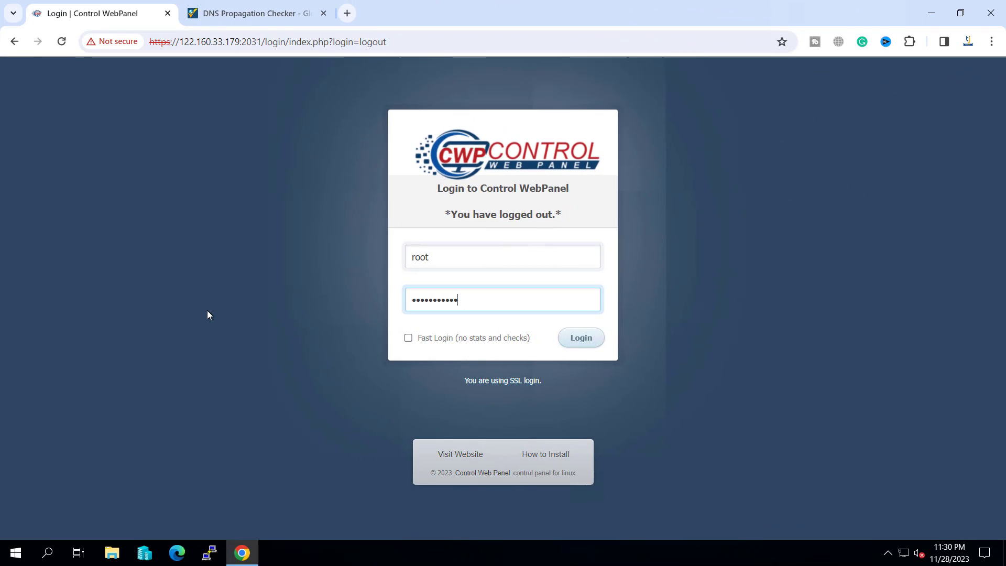
{"action": "mouse_move", "coordinate": [527, 331]}
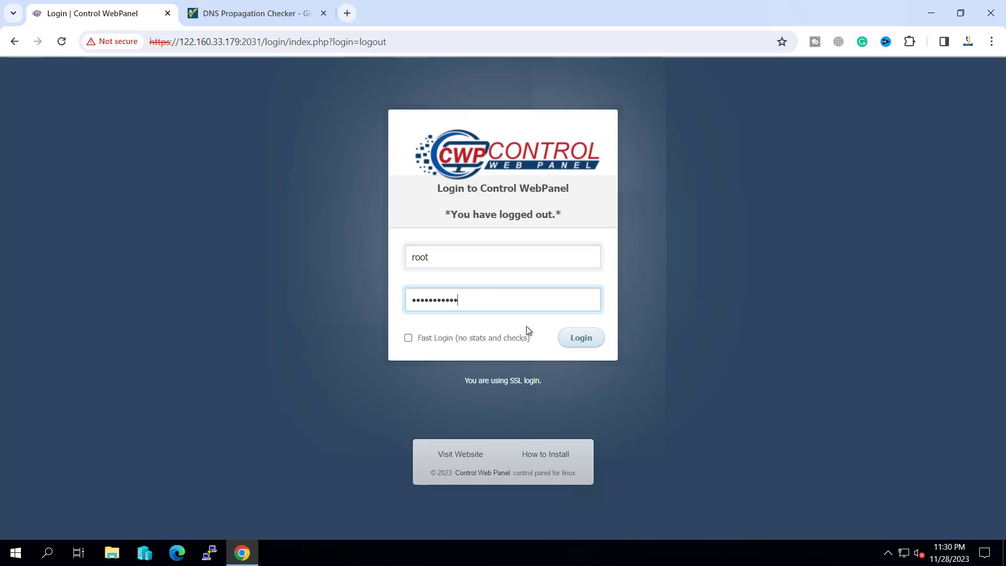
Step: Log in as root and land on the CWP7 admin dashboard
{"action": "left_click", "coordinate": [580, 338]}
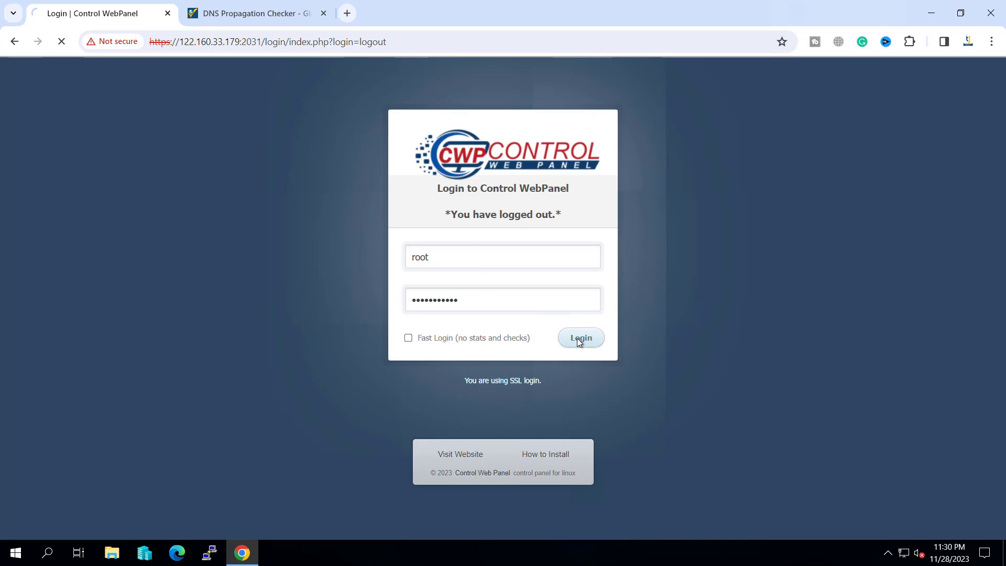
{"action": "left_click", "coordinate": [579, 338]}
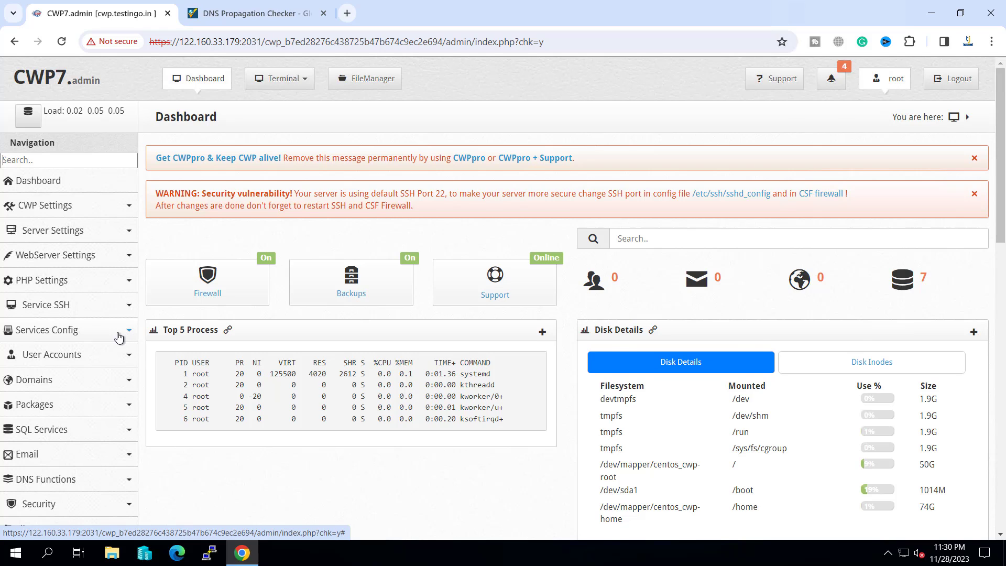
Step: List the server's DNS zone files, including cwp.testingo.in.db, via DNS Functions
{"action": "scroll", "scroll_direction": "down", "scroll_amount": 3}
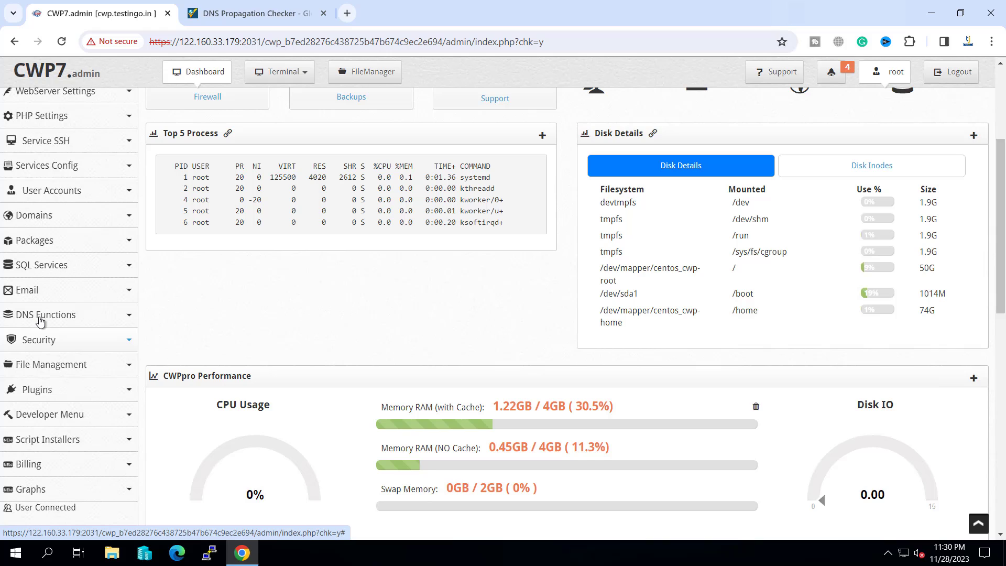
{"action": "left_click", "coordinate": [46, 315]}
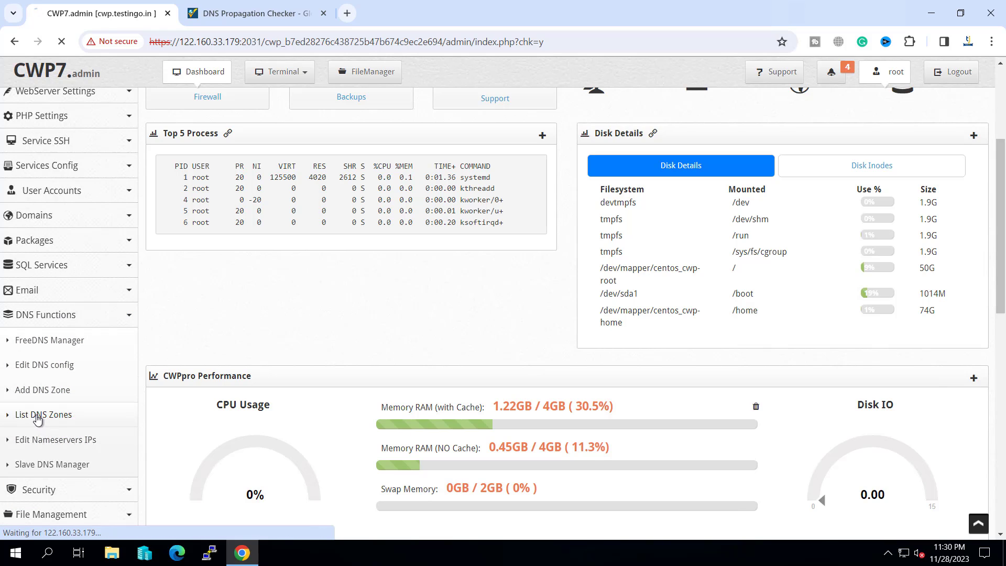
{"action": "left_click", "coordinate": [44, 415]}
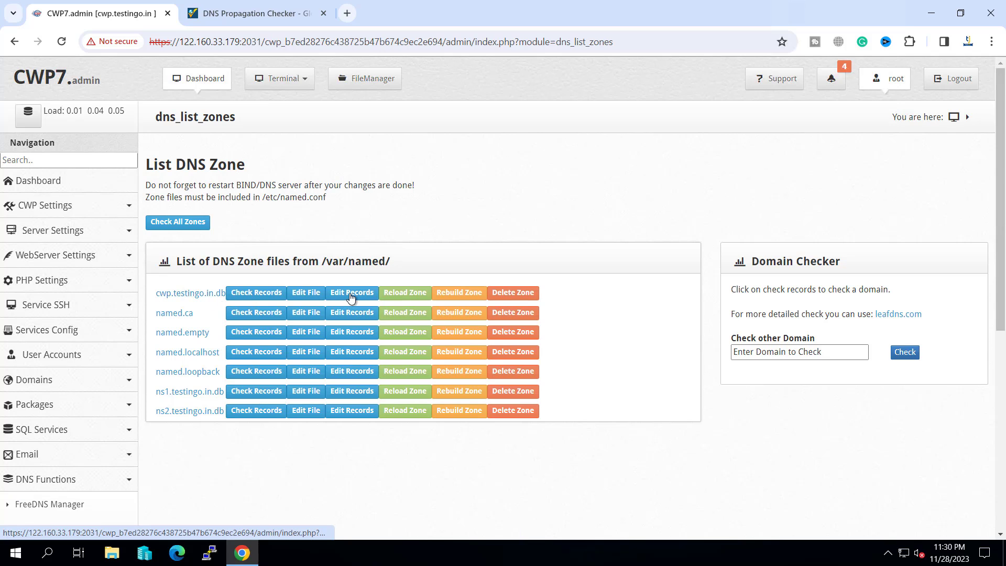
Step: Edit the records of the cwp.testingo.in.db zone in a new tab
{"action": "left_click", "coordinate": [353, 293]}
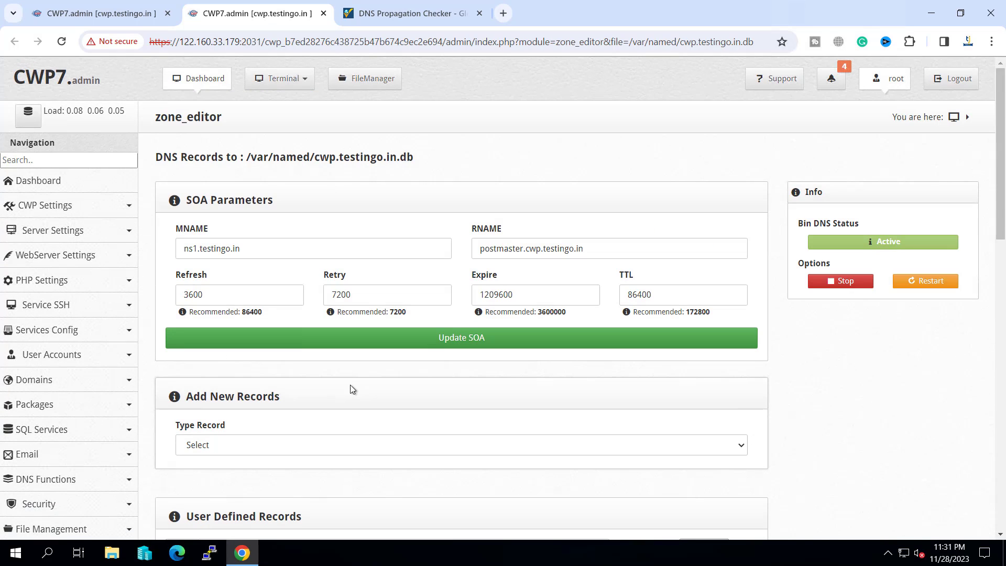
{"action": "mouse_move", "coordinate": [62, 231]}
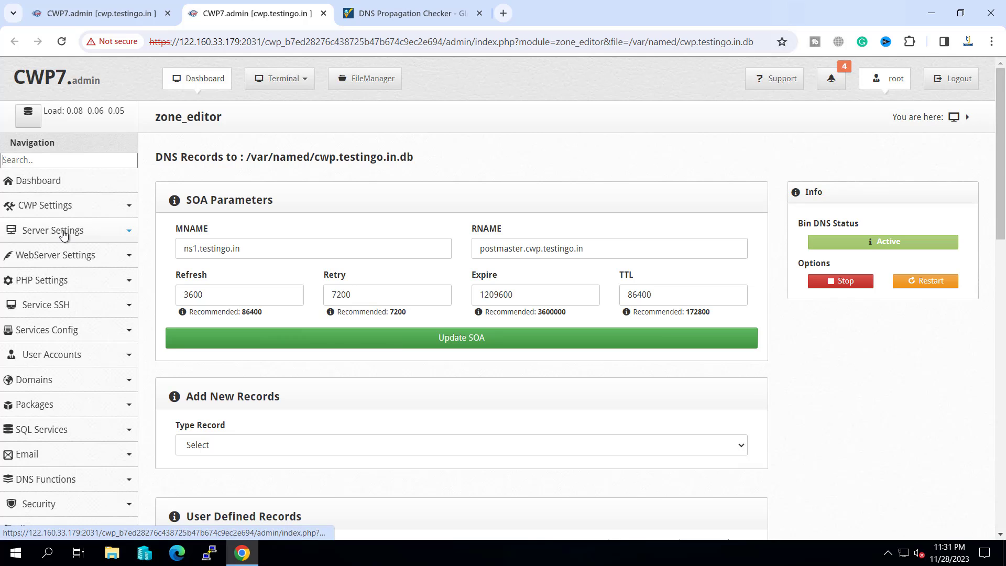
Step: Go to Change Hostname under Server Settings, showing cwp.testingo.in as the new hostname
{"action": "left_click", "coordinate": [52, 231]}
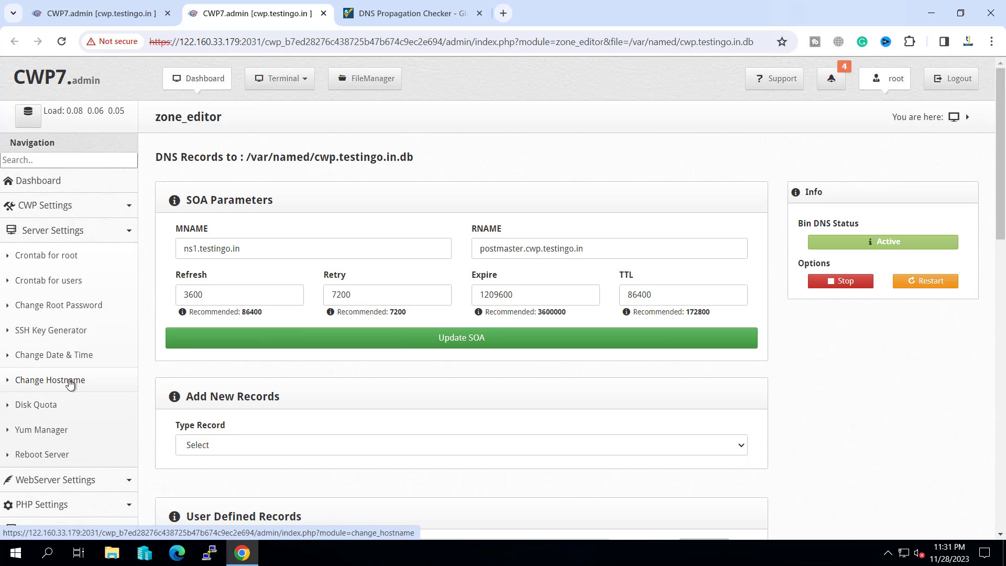
{"action": "left_click", "coordinate": [50, 380]}
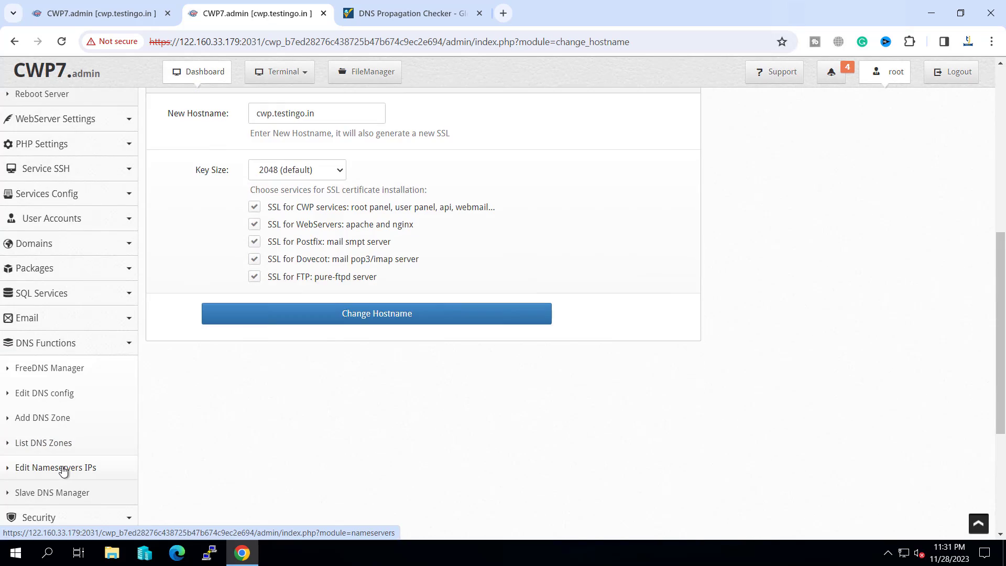
Step: Review Edit Nameservers IPs showing ns1 and ns2.testingo.in at 122.160.33.179, then head back to Server Settings
{"action": "left_click", "coordinate": [55, 467]}
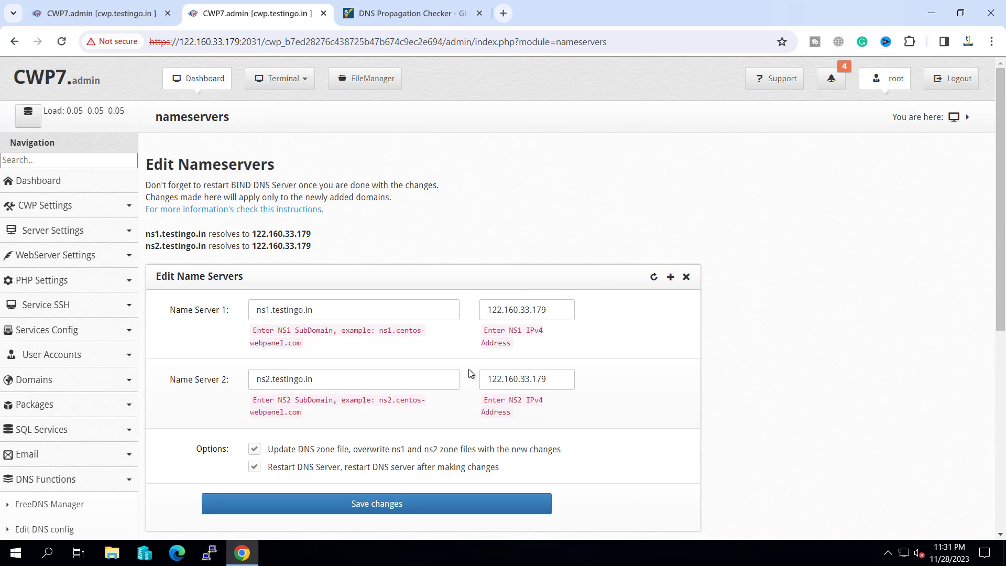
{"action": "mouse_move", "coordinate": [356, 293]}
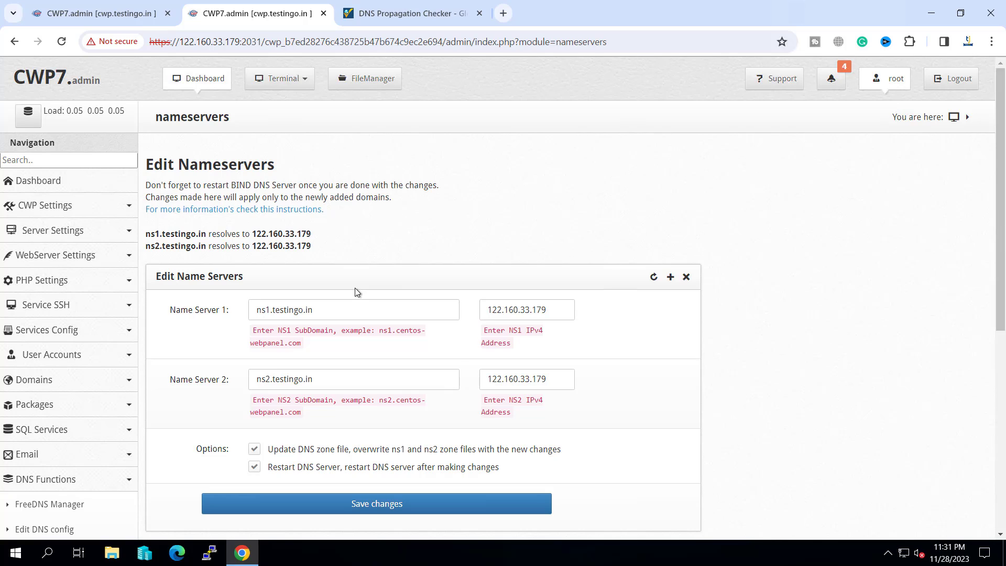
{"action": "mouse_move", "coordinate": [251, 236]}
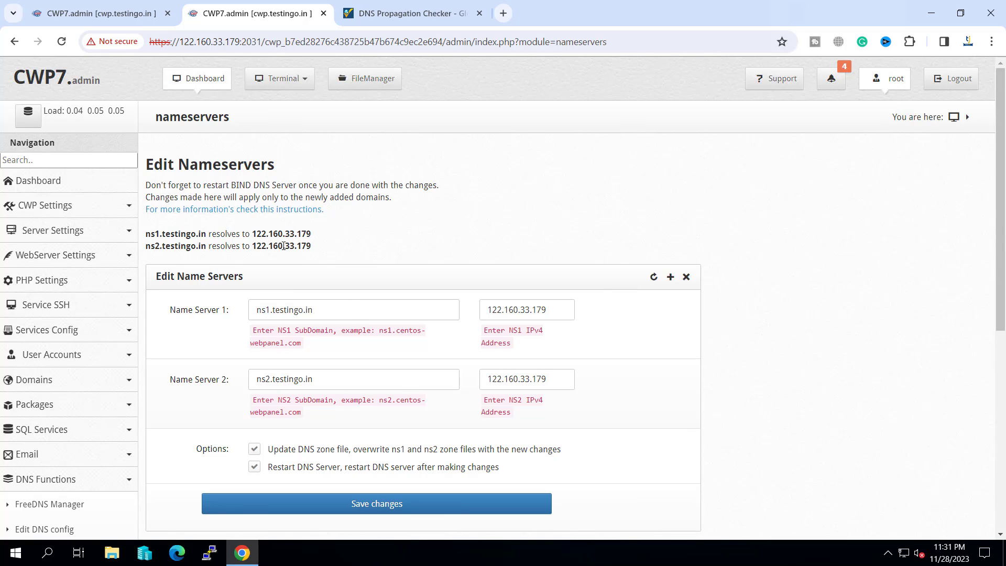
{"action": "double_click", "coordinate": [280, 233]}
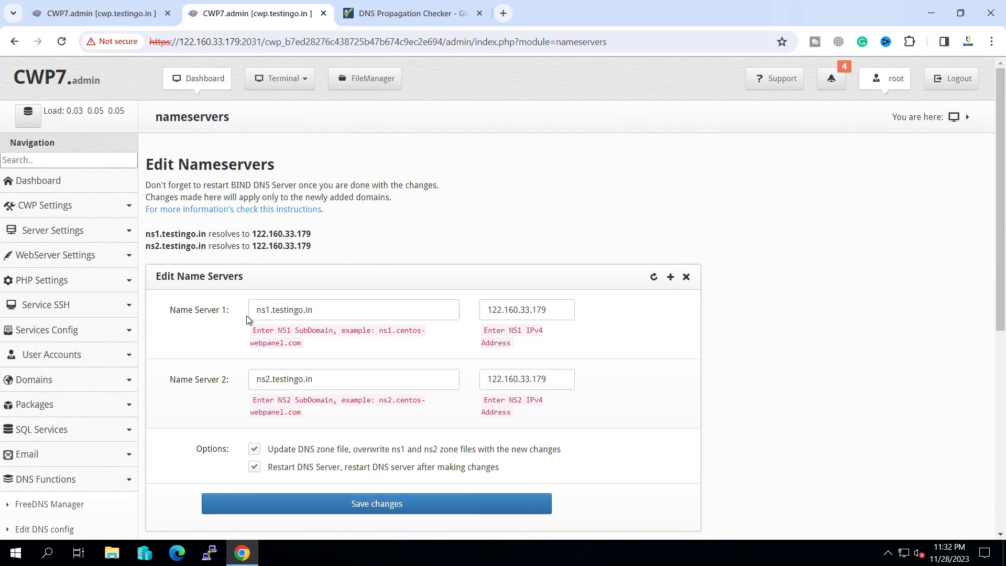
{"action": "mouse_move", "coordinate": [84, 231]}
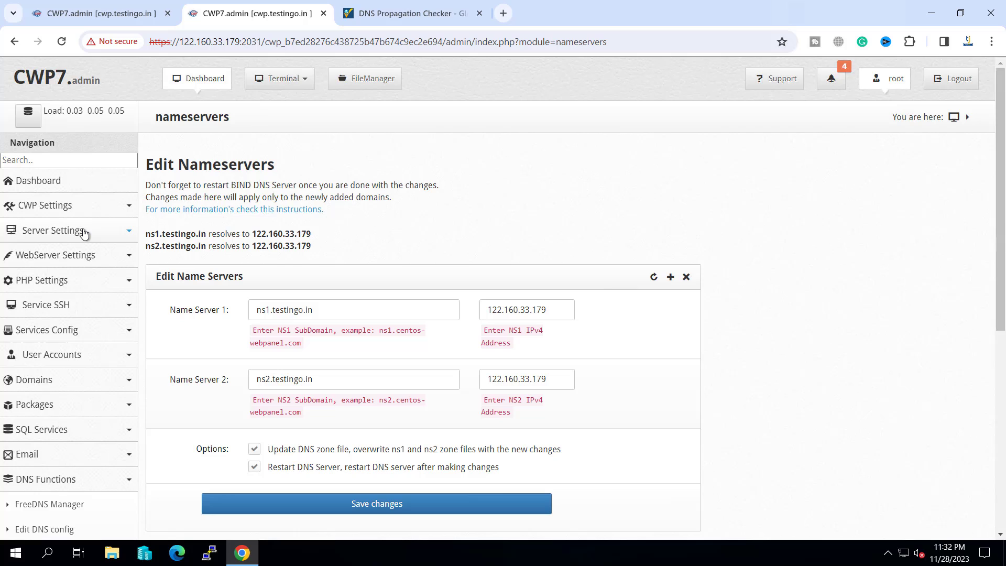
{"action": "left_click", "coordinate": [50, 380]}
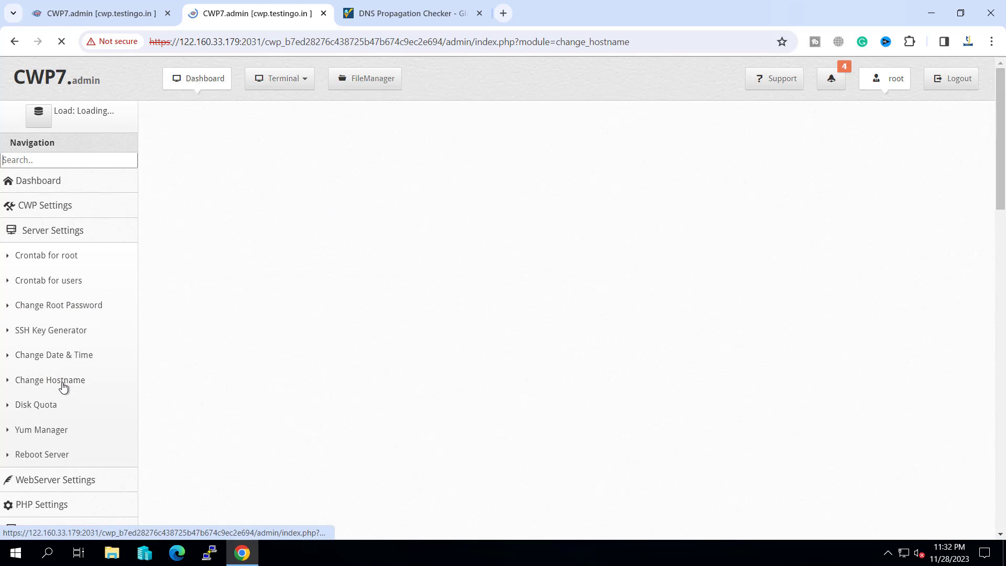
Step: On Change Hostname, confirm cwp.testingo.in resolves to 122.160.33.179 and note the rDNS/PTR line
{"action": "left_click", "coordinate": [50, 379]}
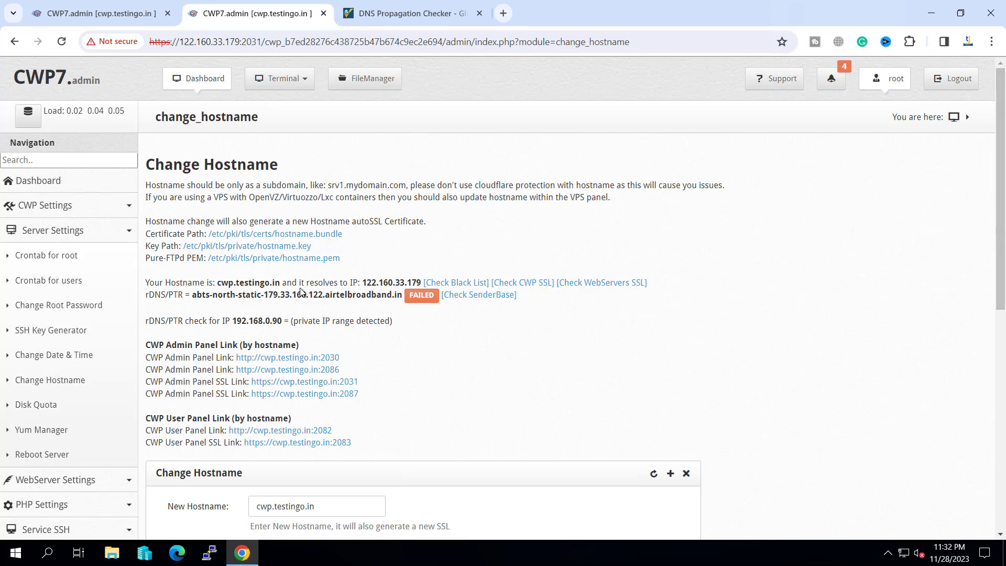
{"action": "mouse_move", "coordinate": [364, 284]}
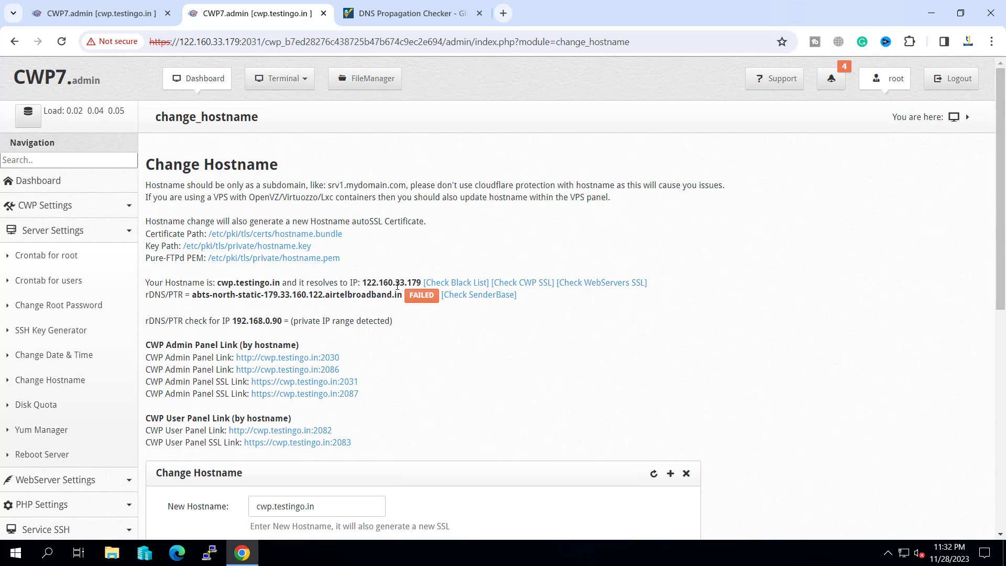
{"action": "mouse_move", "coordinate": [394, 293]}
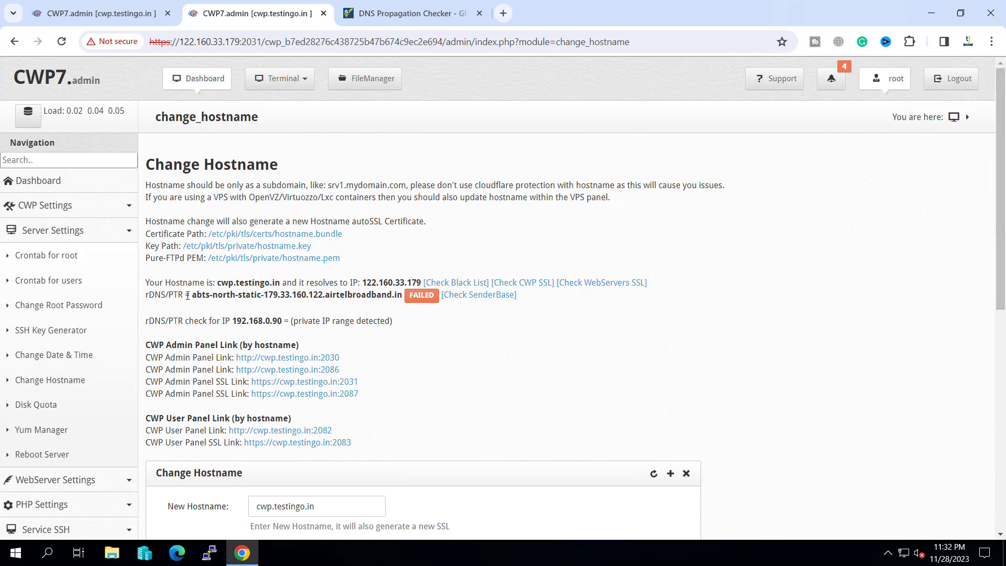
{"action": "left_click_drag", "start_coordinate": [191, 296], "coordinate": [350, 295]}
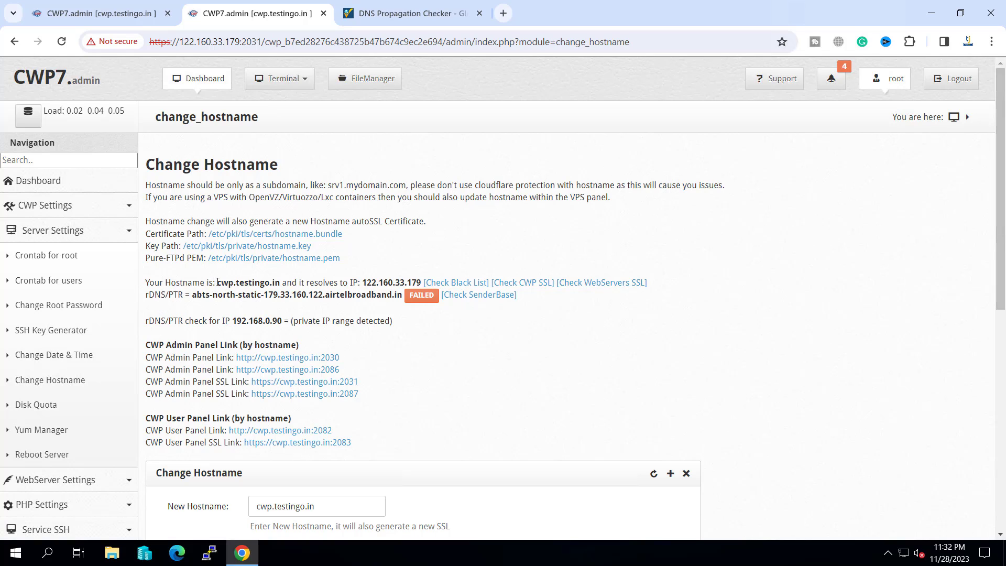
{"action": "double_click", "coordinate": [247, 282]}
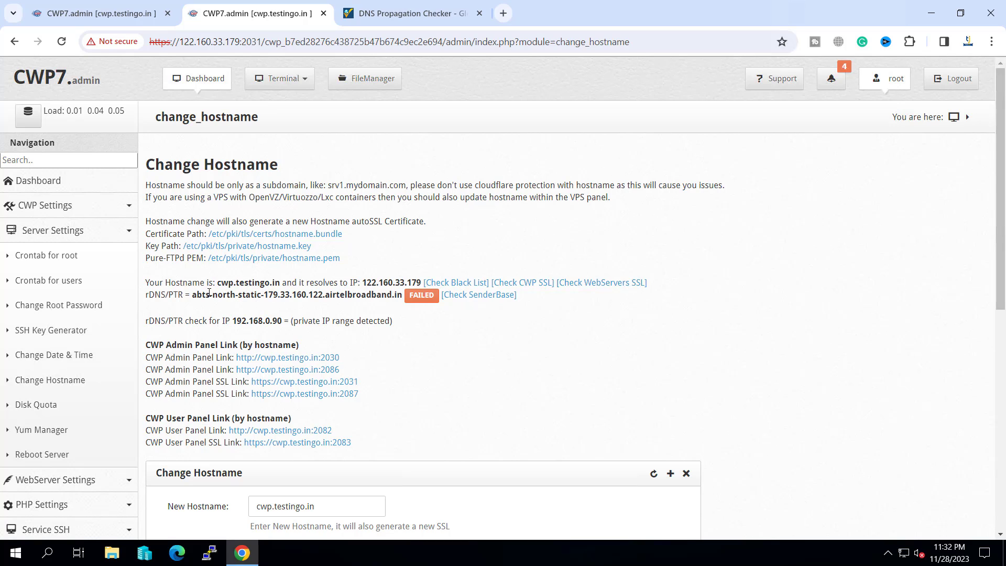
{"action": "mouse_move", "coordinate": [360, 285]}
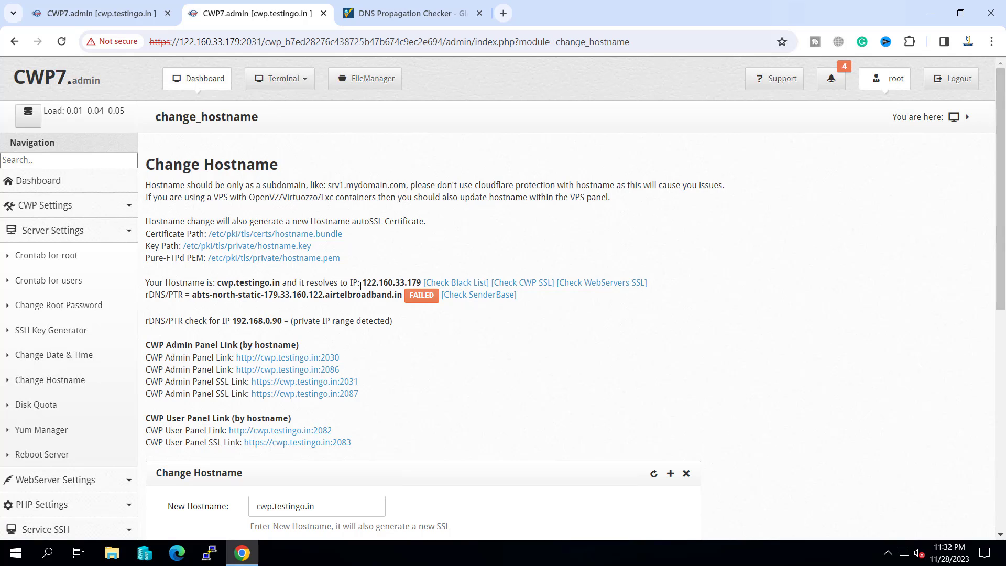
{"action": "scroll", "scroll_direction": "down", "scroll_amount": 3}
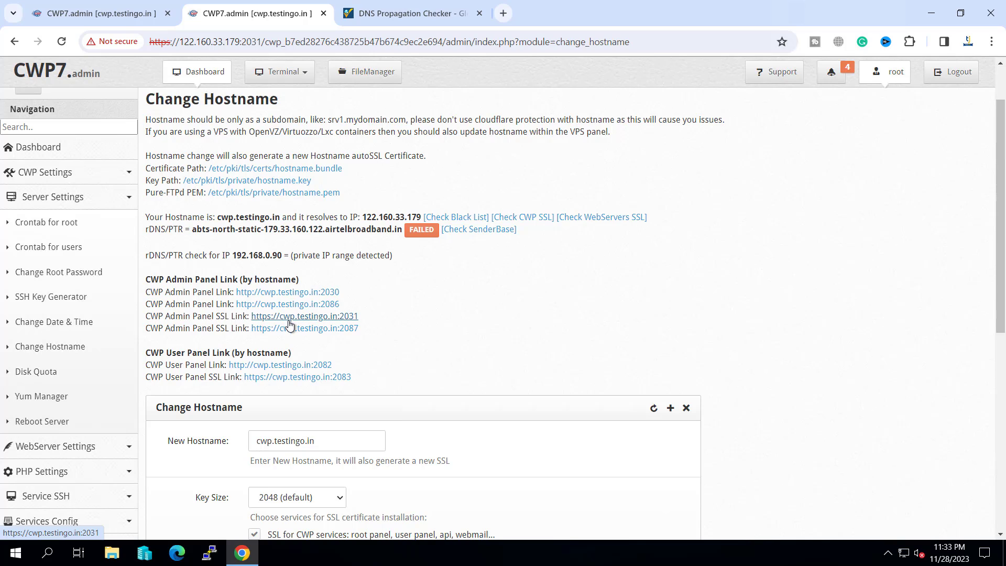
{"action": "right_click", "coordinate": [304, 316]}
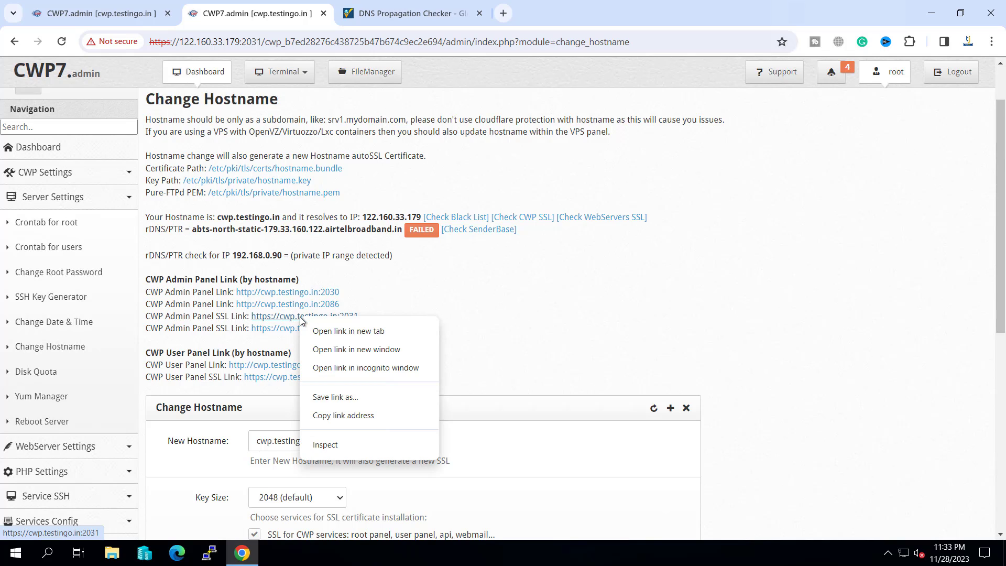
{"action": "left_click", "coordinate": [348, 330]}
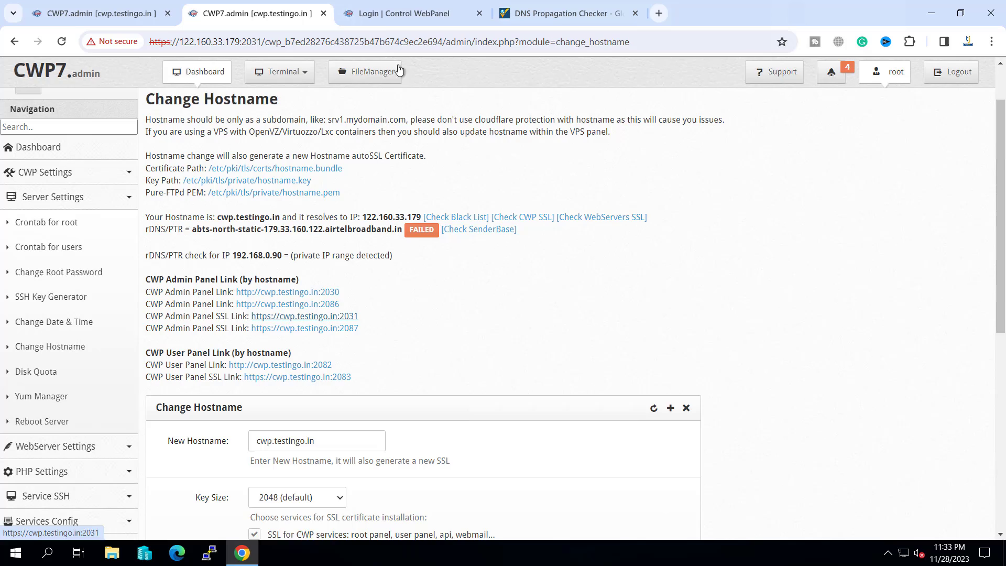
{"action": "left_click", "coordinate": [408, 13]}
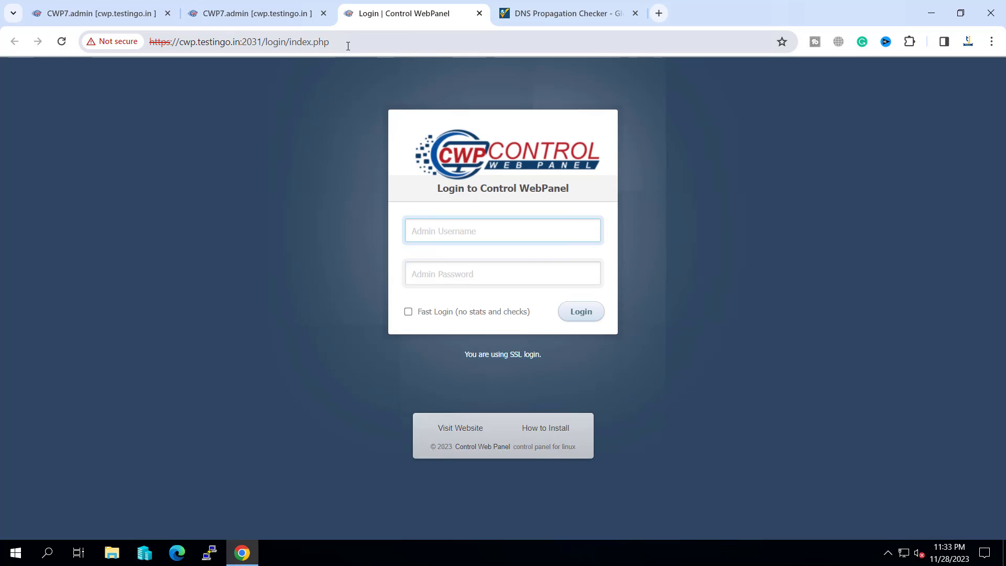
{"action": "left_click", "coordinate": [257, 42]}
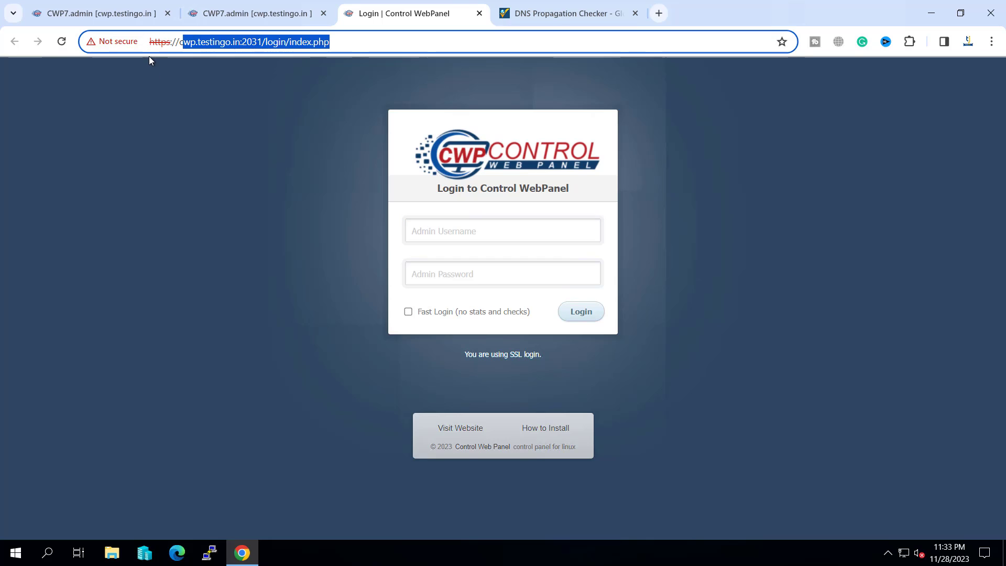
{"action": "mouse_move", "coordinate": [473, 30]}
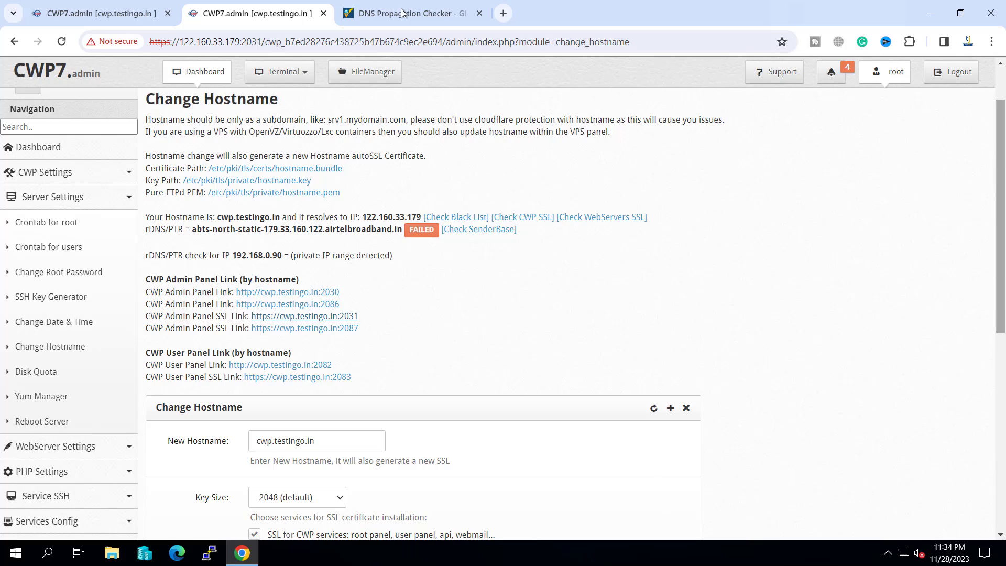
Step: Run an NS lookup for cwp.testingo.in on whatsmydns.net
{"action": "right_click", "coordinate": [90, 153]}
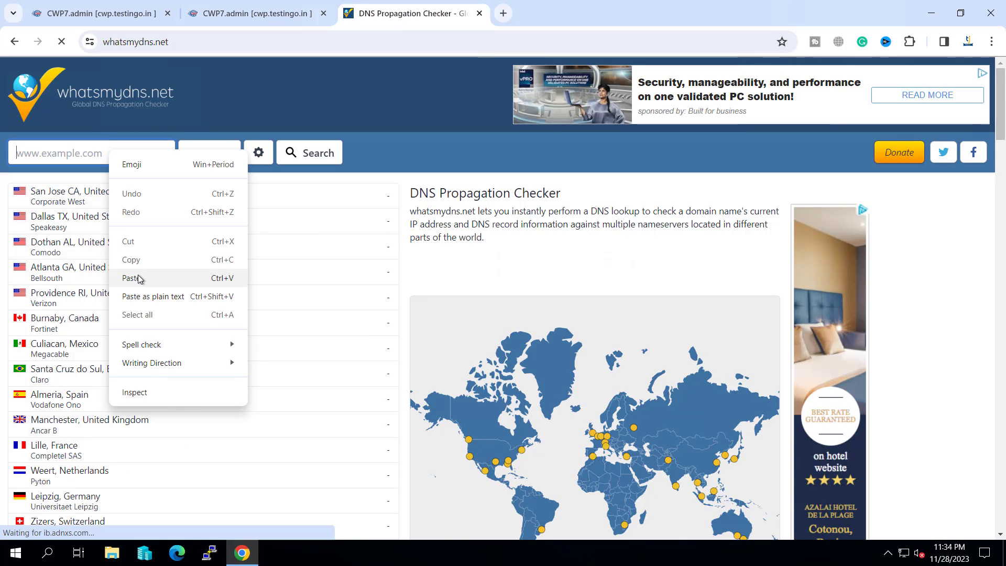
{"action": "left_click", "coordinate": [133, 278]}
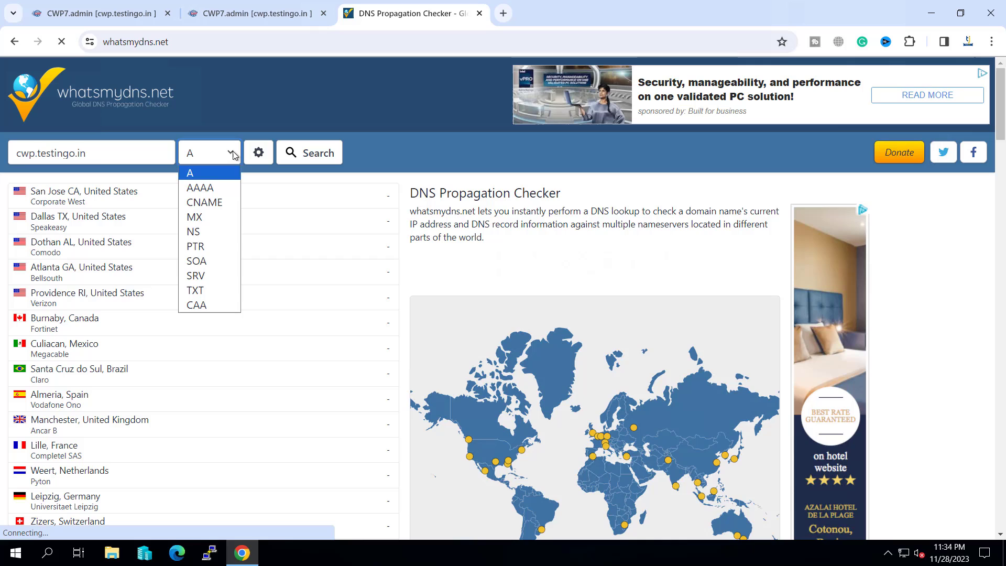
{"action": "left_click", "coordinate": [193, 232]}
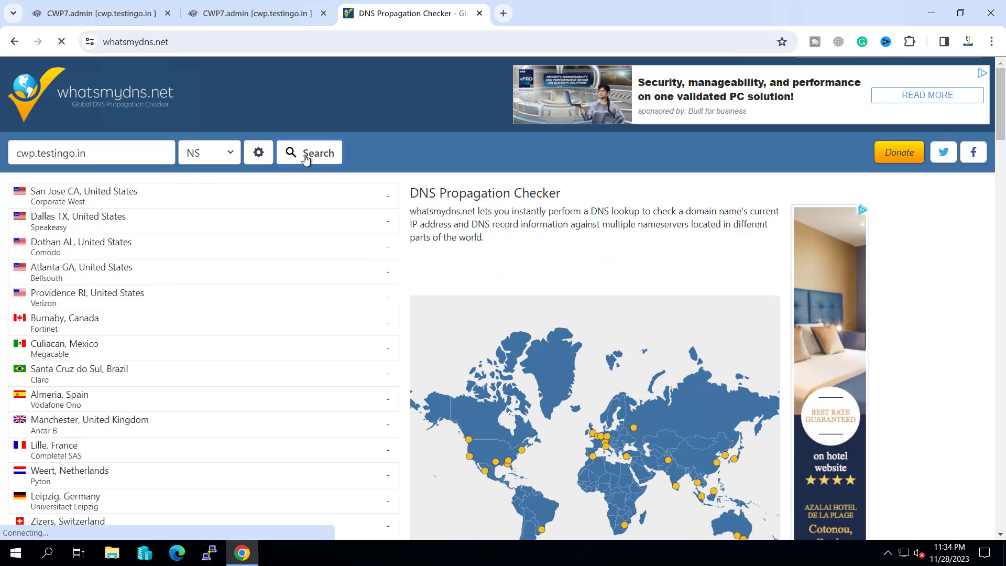
{"action": "left_click", "coordinate": [308, 153]}
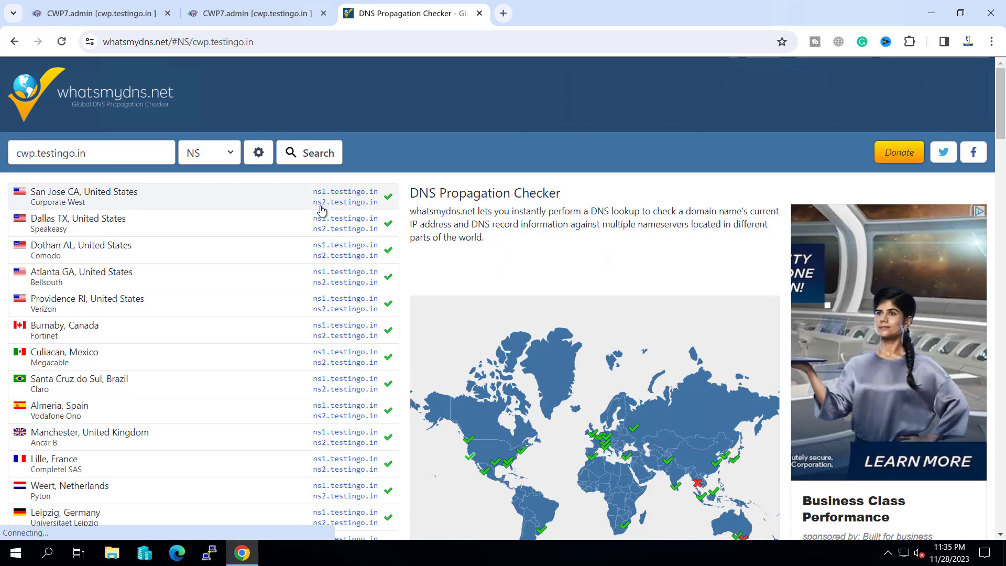
Step: Review results showing ns1 and ns2.testingo.in at most locations worldwide
{"action": "scroll", "scroll_direction": "down", "scroll_amount": 3}
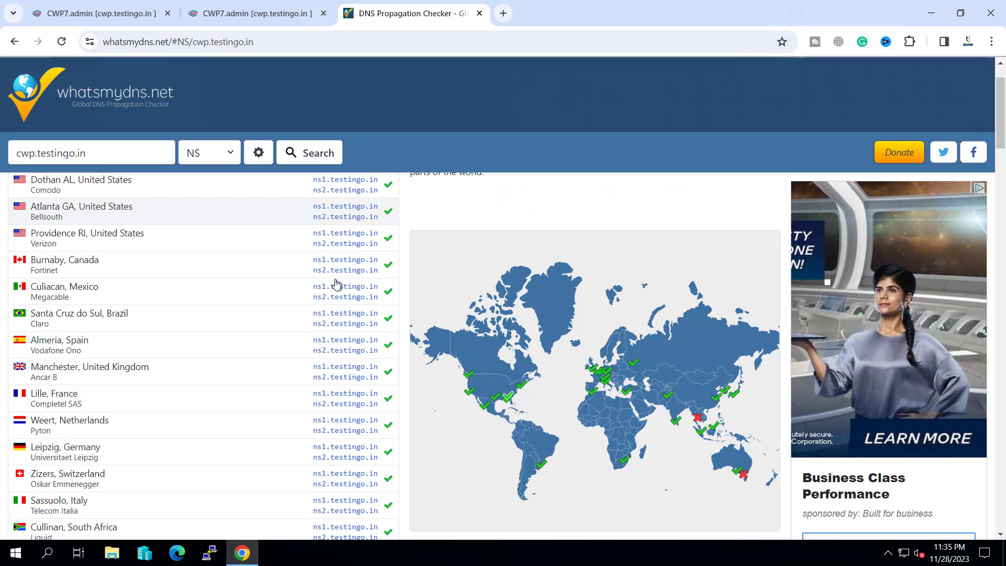
{"action": "scroll", "scroll_direction": "down", "scroll_amount": 3}
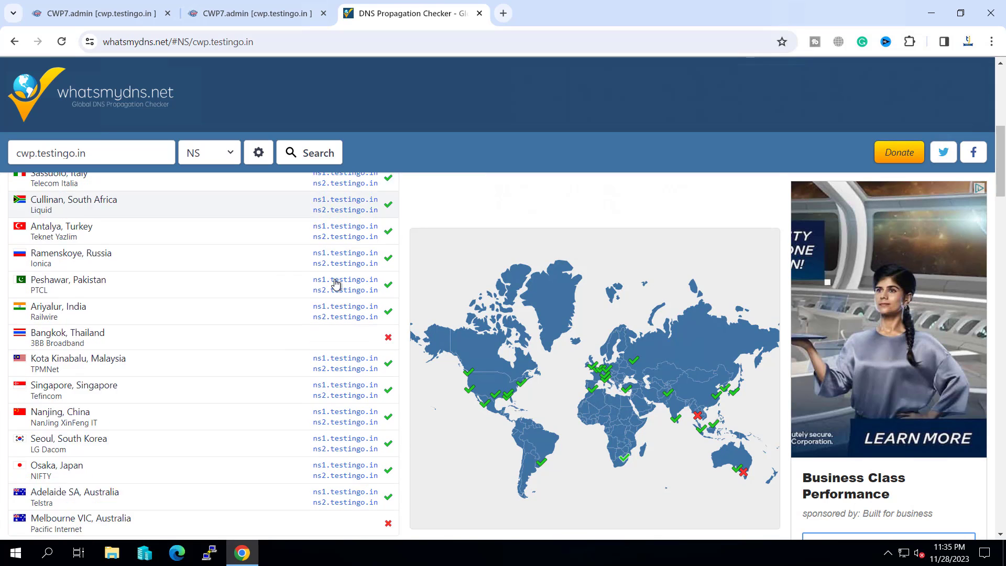
{"action": "left_click", "coordinate": [207, 153]}
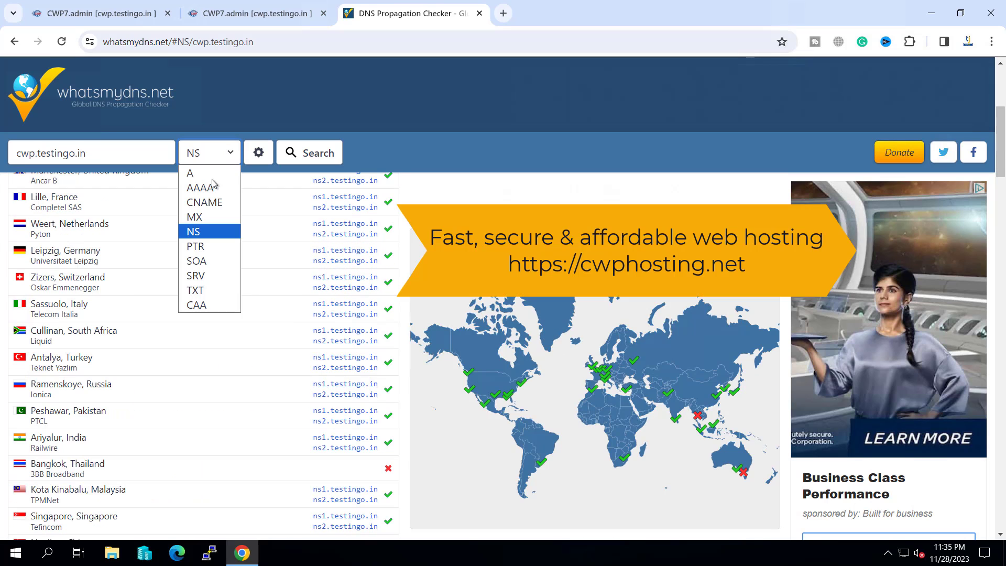
Step: Run an A-record lookup showing cwp.testingo.in at 122.160.33.179, then return to the CWP tab
{"action": "left_click", "coordinate": [190, 173]}
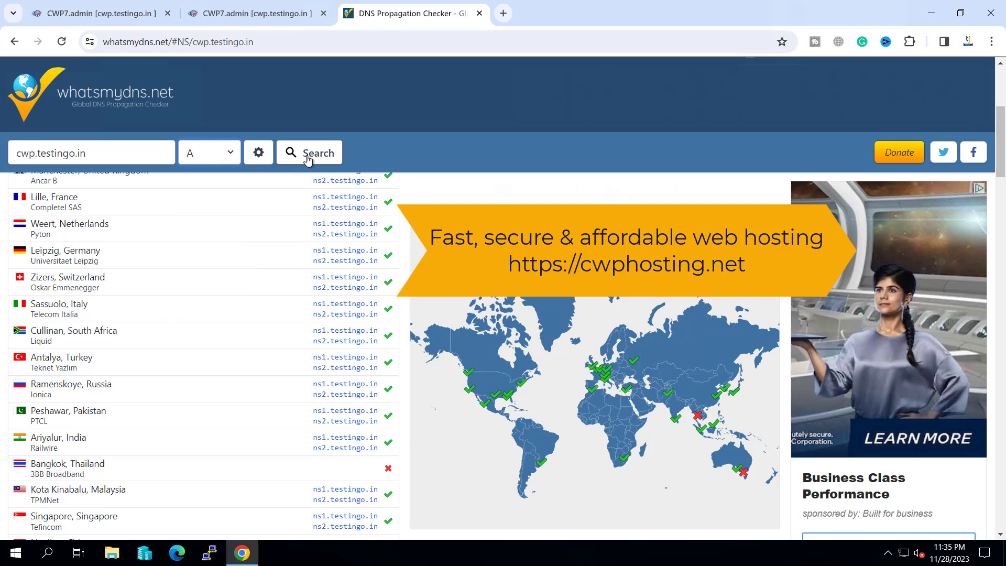
{"action": "left_click", "coordinate": [309, 153]}
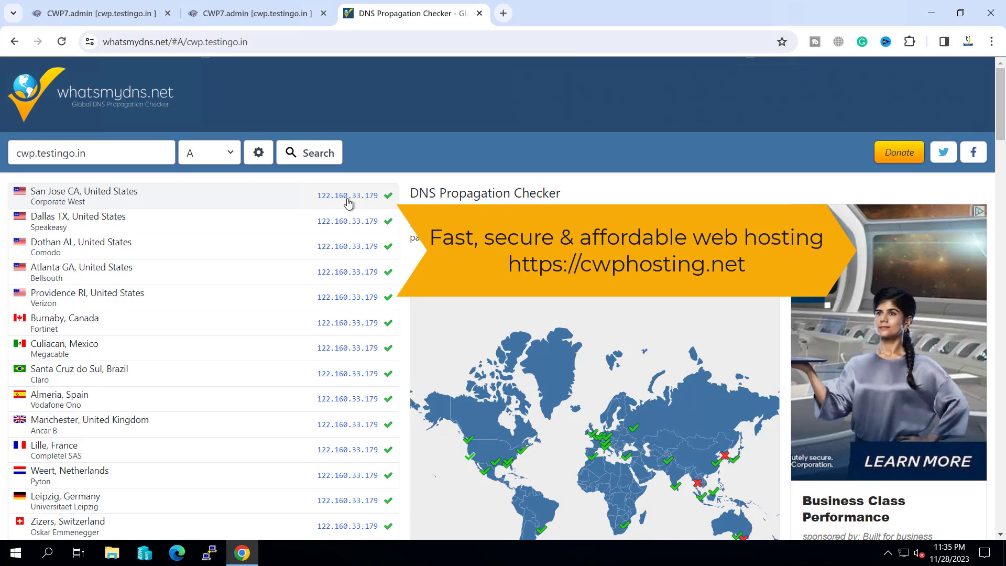
{"action": "mouse_move", "coordinate": [368, 203]}
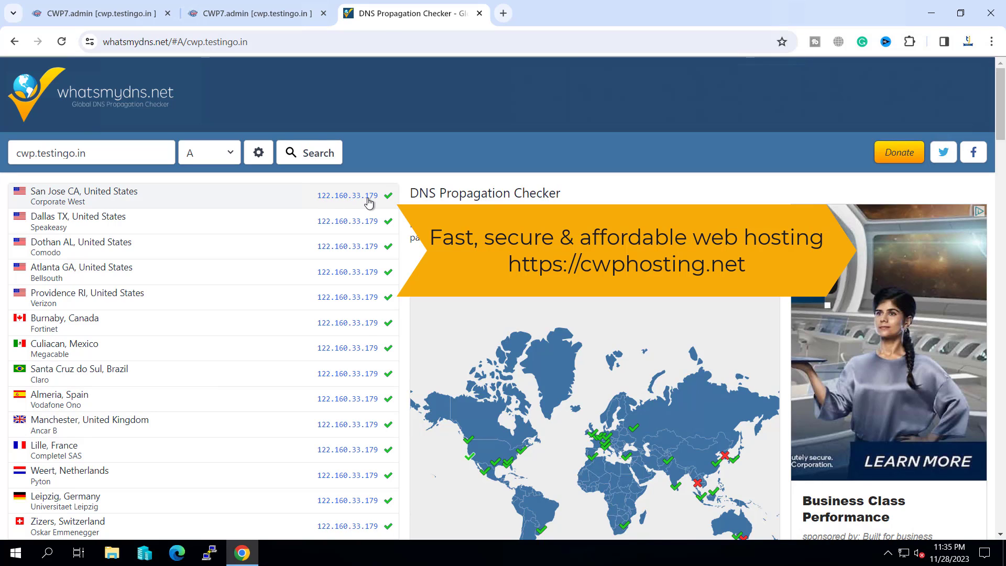
{"action": "left_click", "coordinate": [257, 12]}
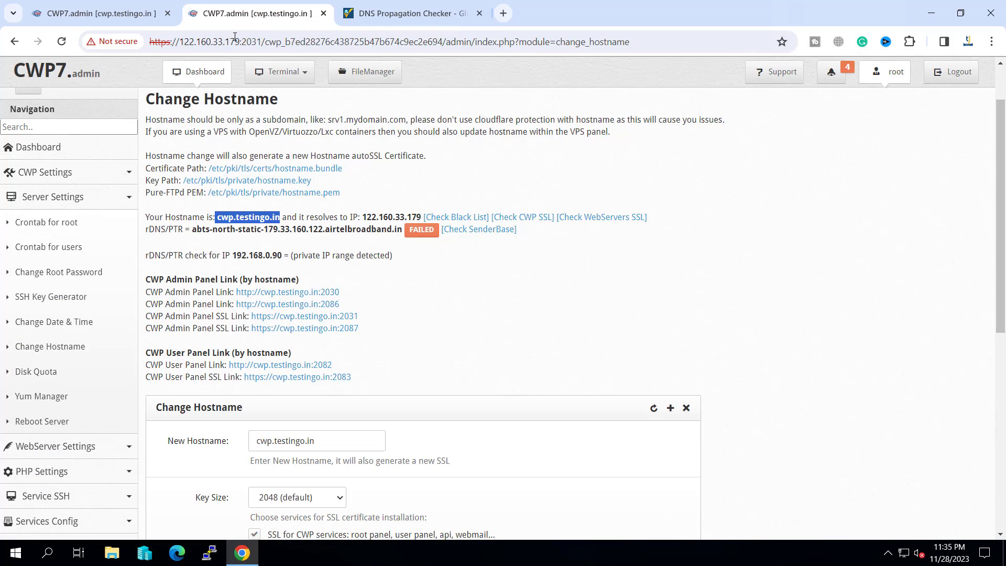
{"action": "left_click", "coordinate": [411, 13]}
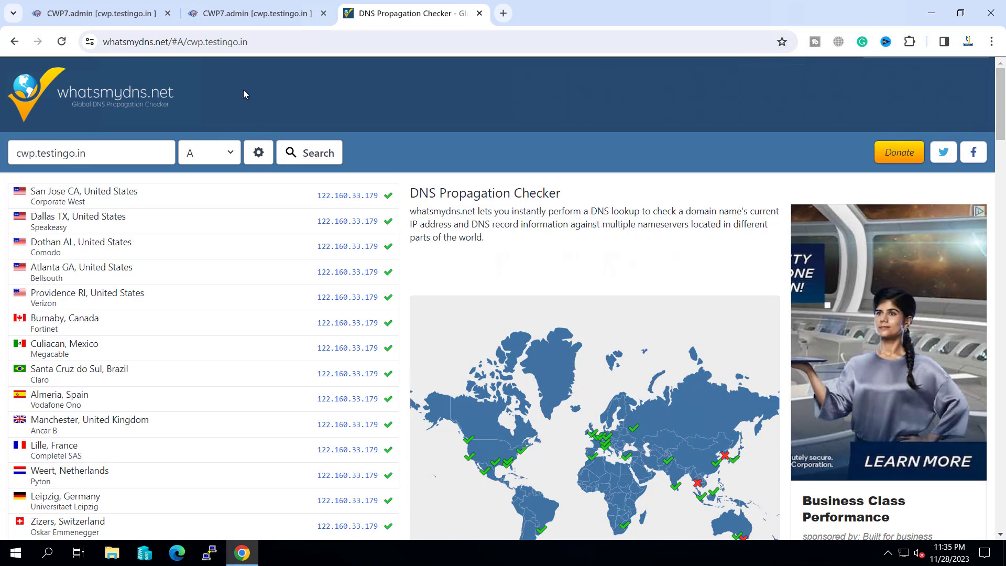
{"action": "left_click", "coordinate": [991, 41]}
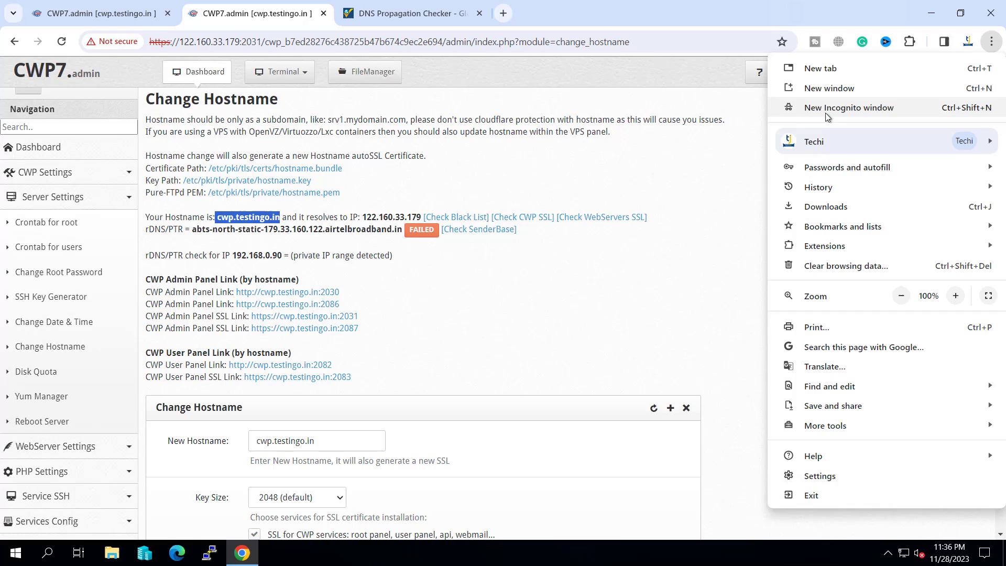
{"action": "left_click", "coordinate": [848, 107]}
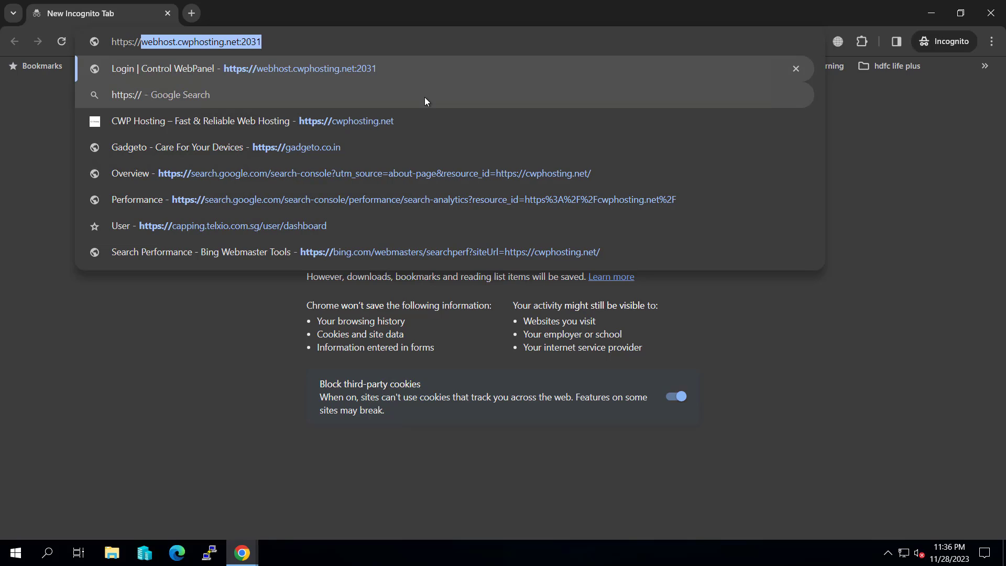
{"action": "type", "text": "https://cwp.testingo"}
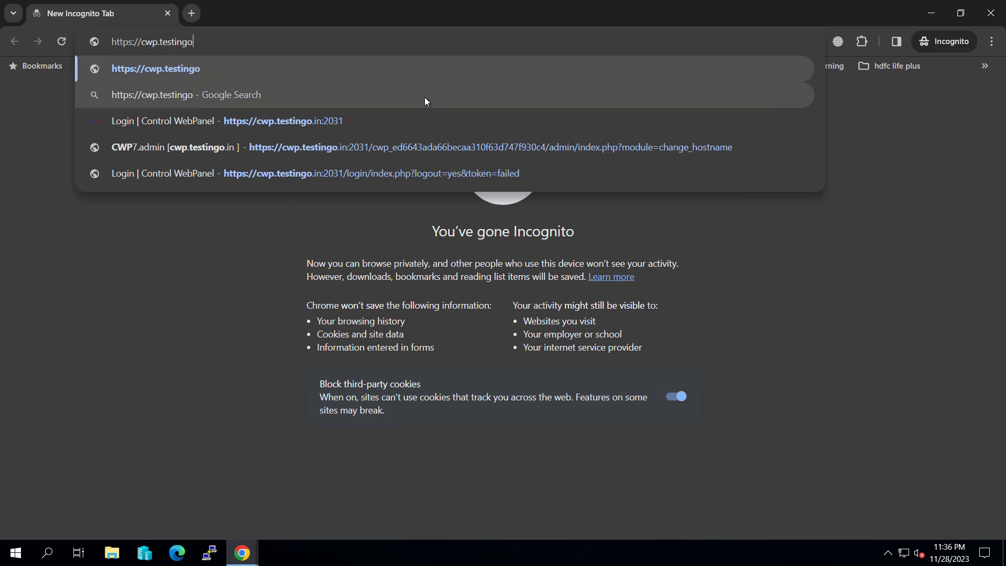
{"action": "type", "text": ".in:2031/login/index.php"}
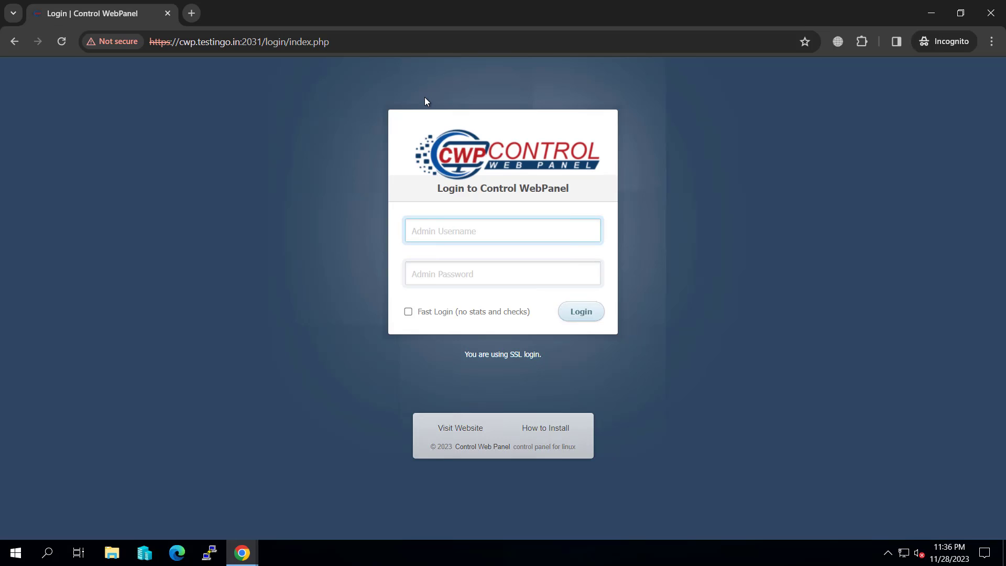
{"action": "type", "text": "root"}
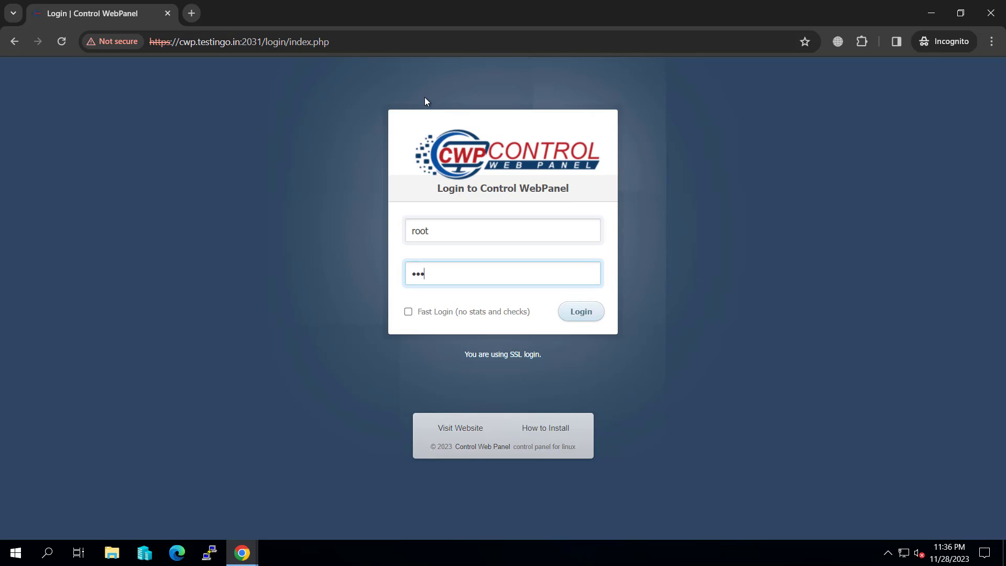
{"action": "left_click", "coordinate": [579, 312]}
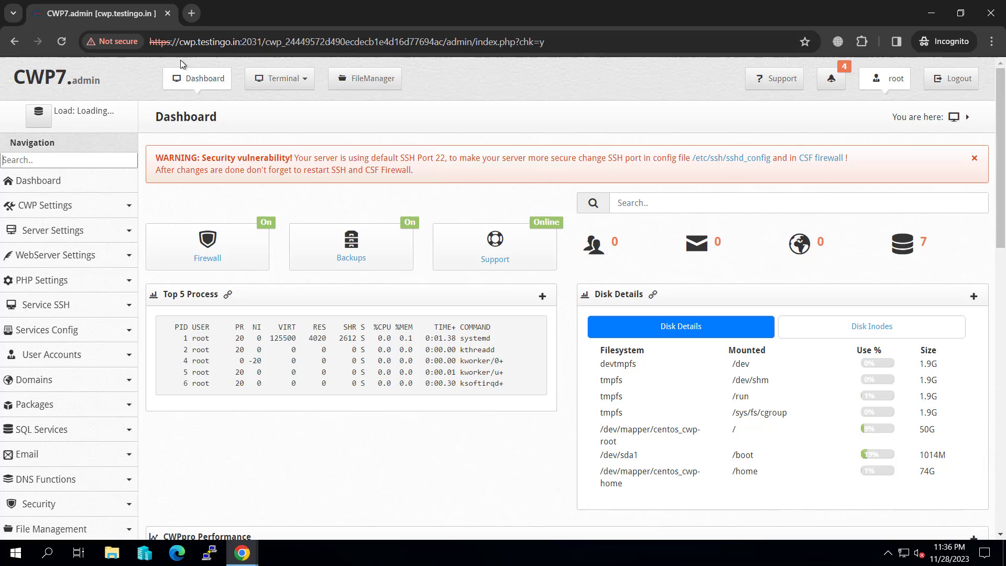
Step: Review the nameserver settings and the DNS zone list under DNS Functions
{"action": "double_click", "coordinate": [218, 42]}
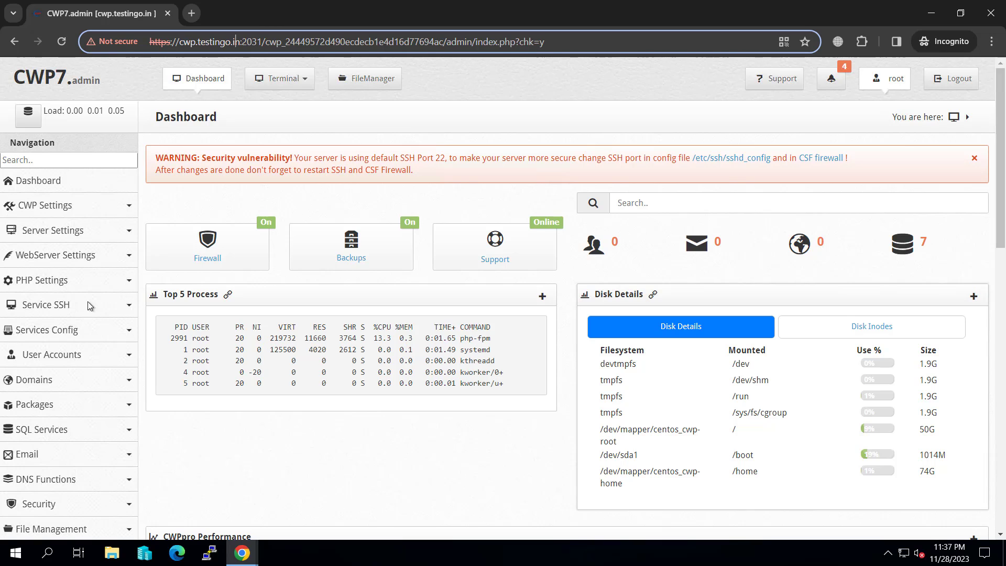
{"action": "left_click", "coordinate": [50, 230]}
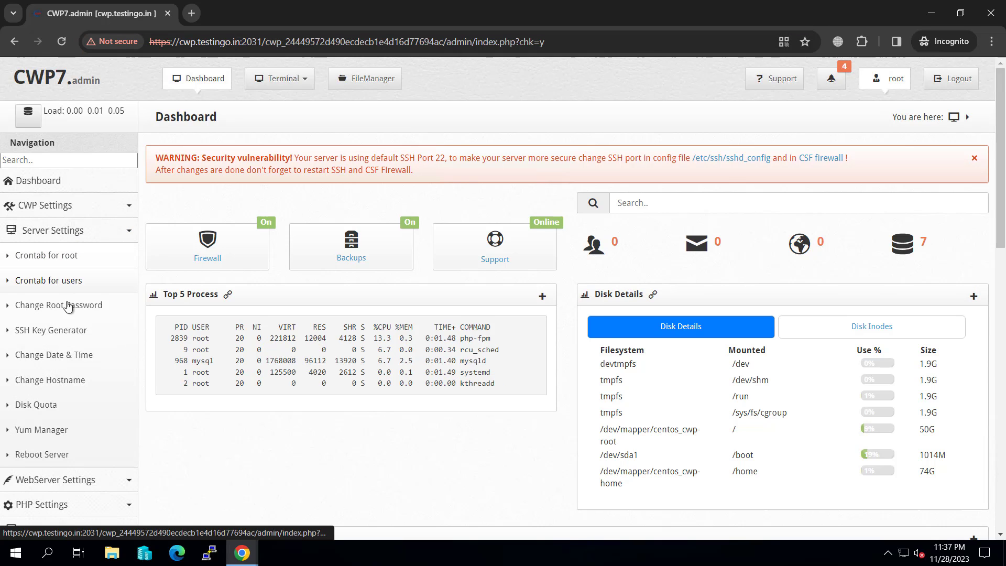
{"action": "scroll", "scroll_direction": "down", "scroll_amount": 3}
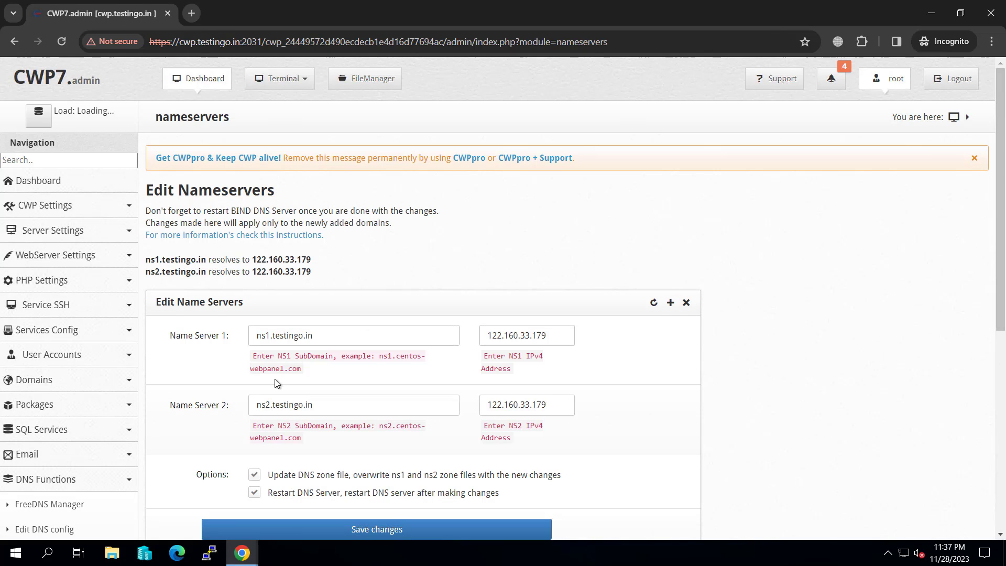
{"action": "scroll", "scroll_direction": "down", "scroll_amount": 3}
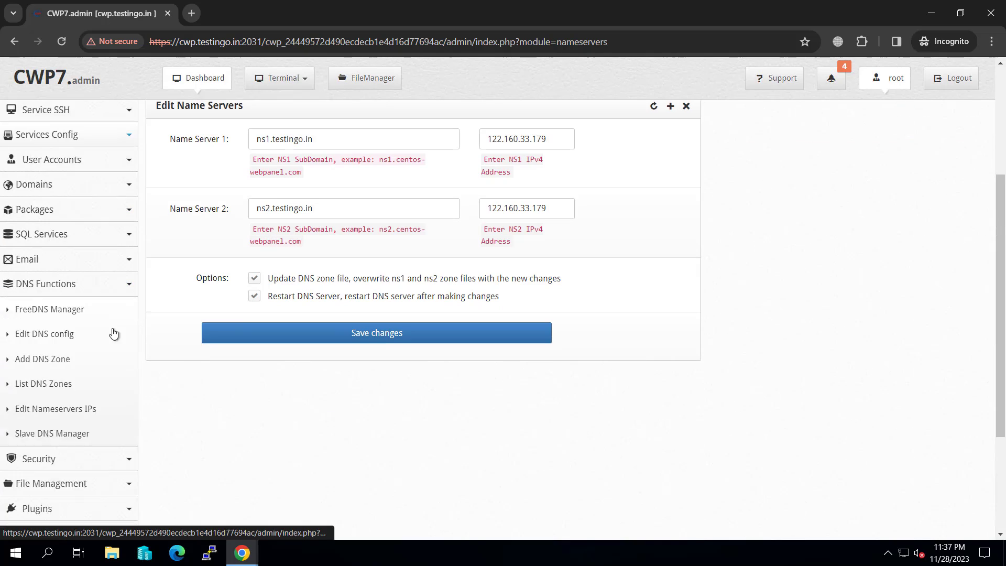
{"action": "left_click", "coordinate": [43, 384]}
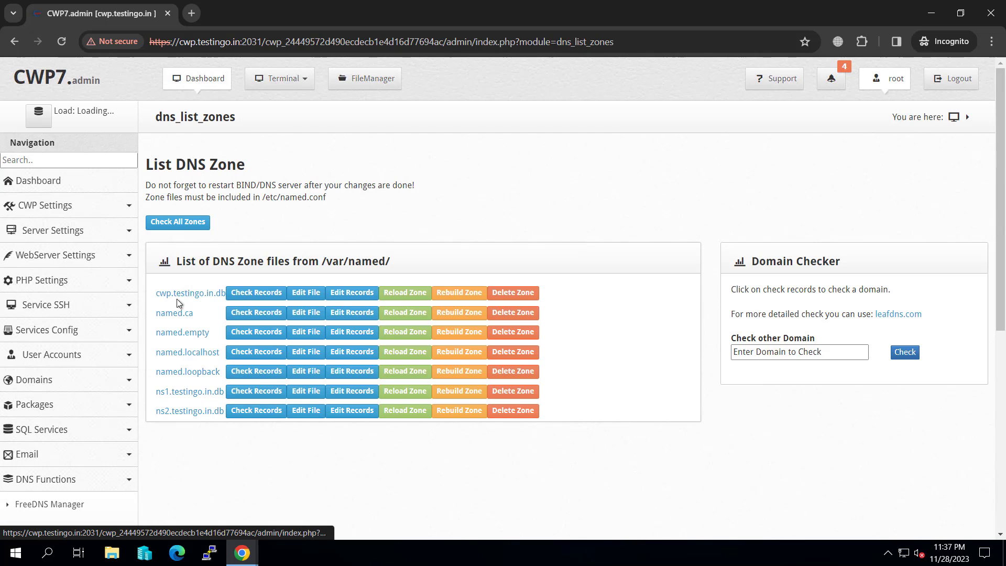
{"action": "mouse_move", "coordinate": [190, 292]}
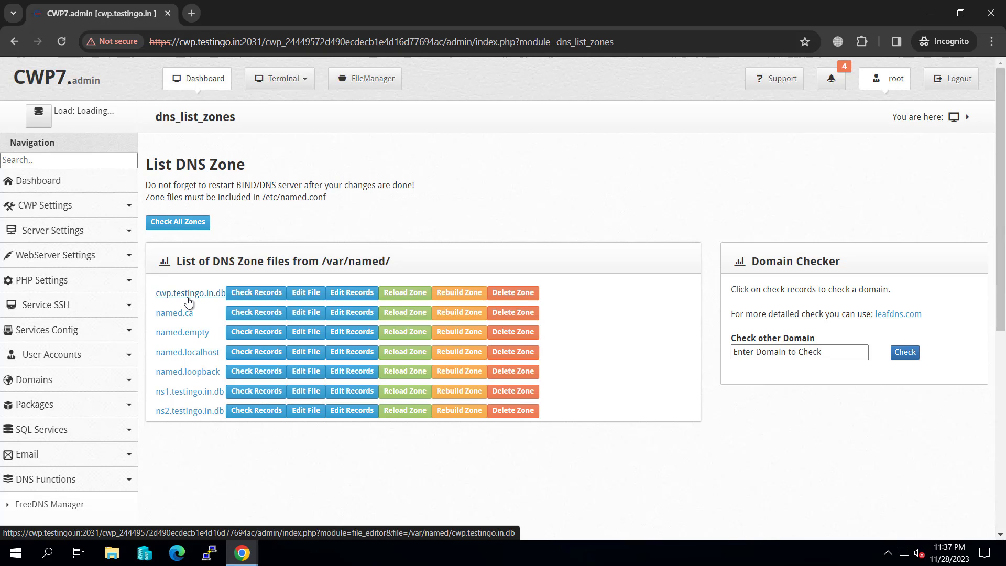
Step: Bring up the Change Hostname page for cwp.testingo.in under Server Settings
{"action": "left_click", "coordinate": [51, 230]}
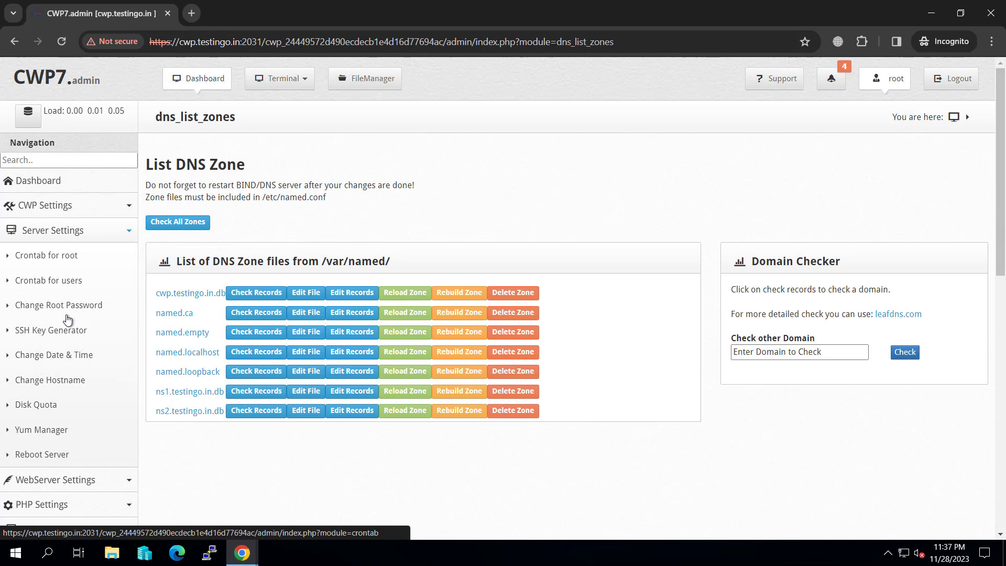
{"action": "left_click", "coordinate": [51, 379]}
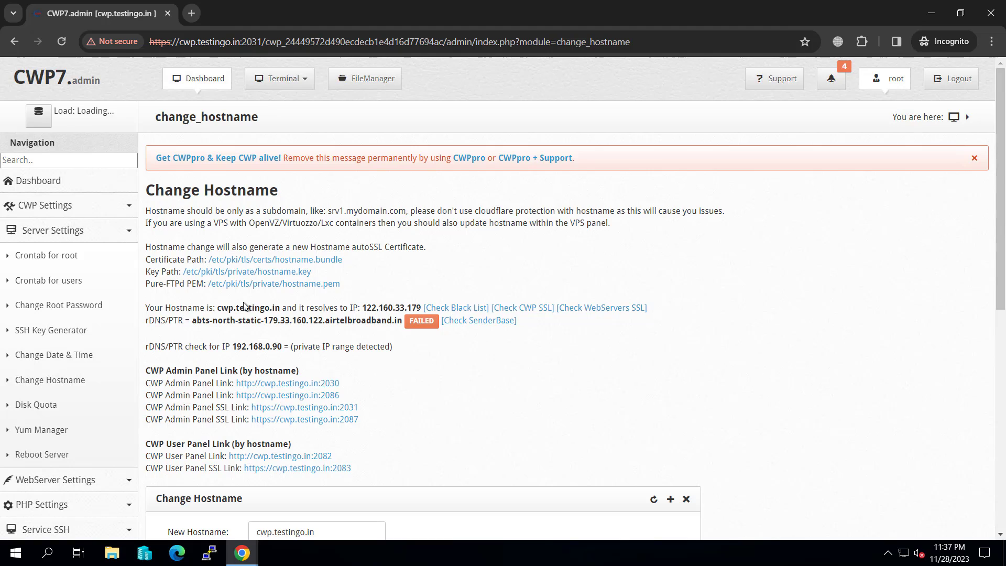
{"action": "mouse_move", "coordinate": [360, 305]}
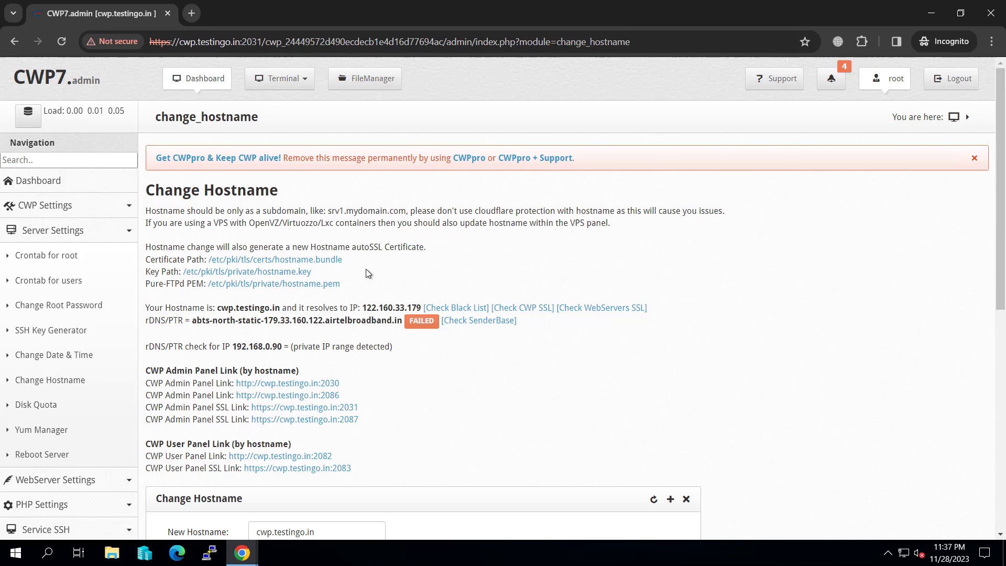
{"action": "mouse_move", "coordinate": [202, 112]}
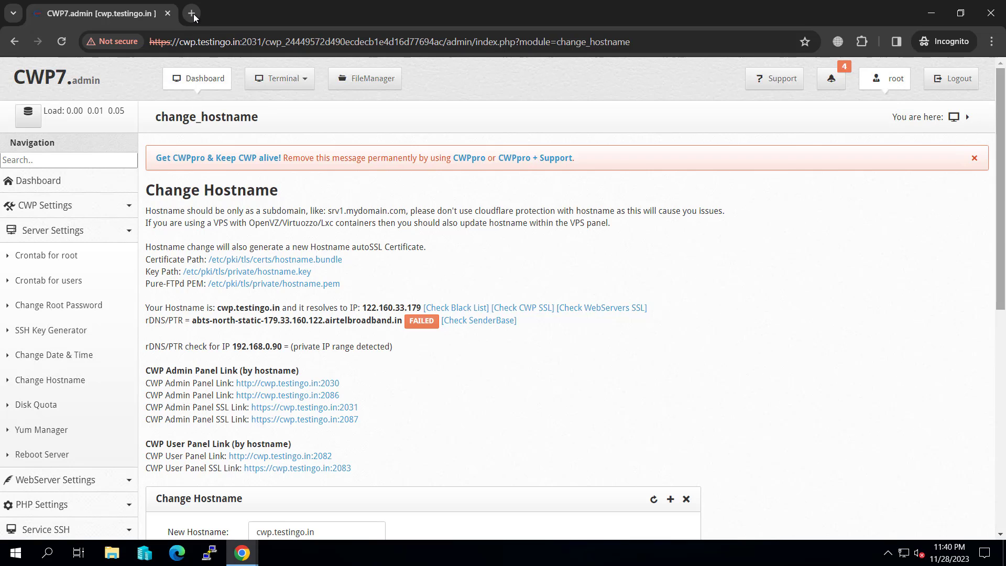
Step: Load cwp.testingo.in in a new tab and view the default CWP HTTP Test Page
{"action": "left_click", "coordinate": [191, 13]}
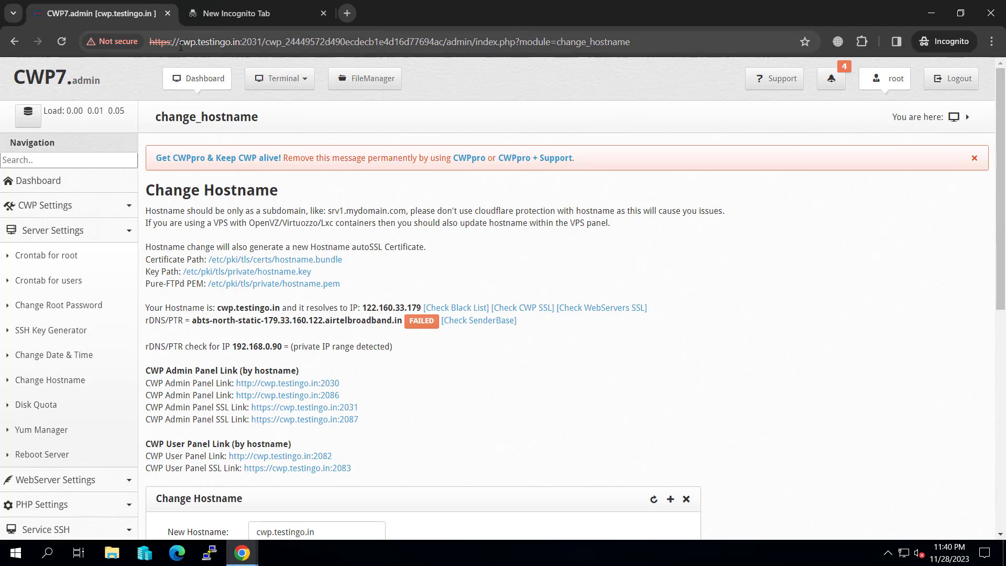
{"action": "double_click", "coordinate": [215, 40]}
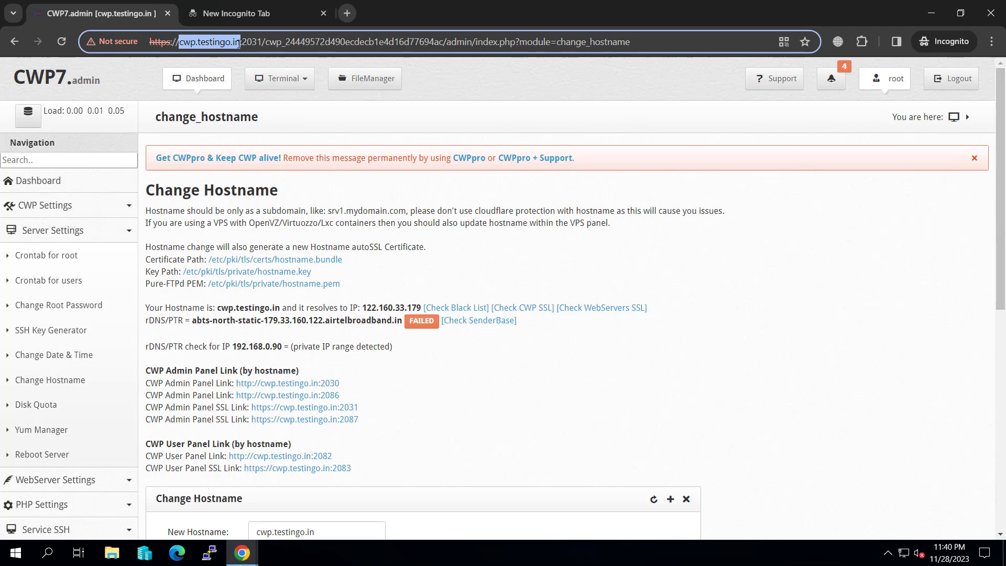
{"action": "left_click", "coordinate": [255, 12]}
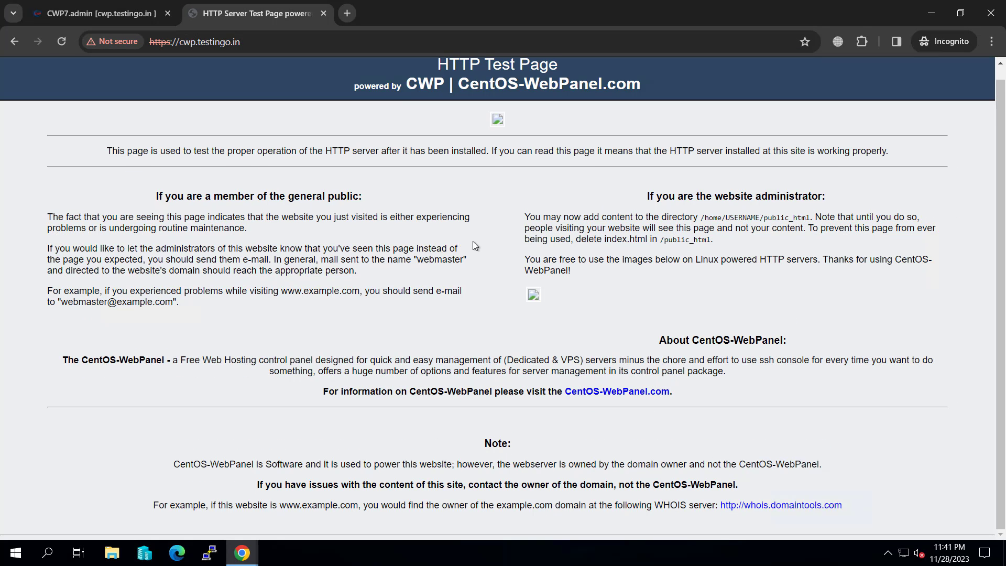
{"action": "scroll", "scroll_direction": "down", "scroll_amount": 3}
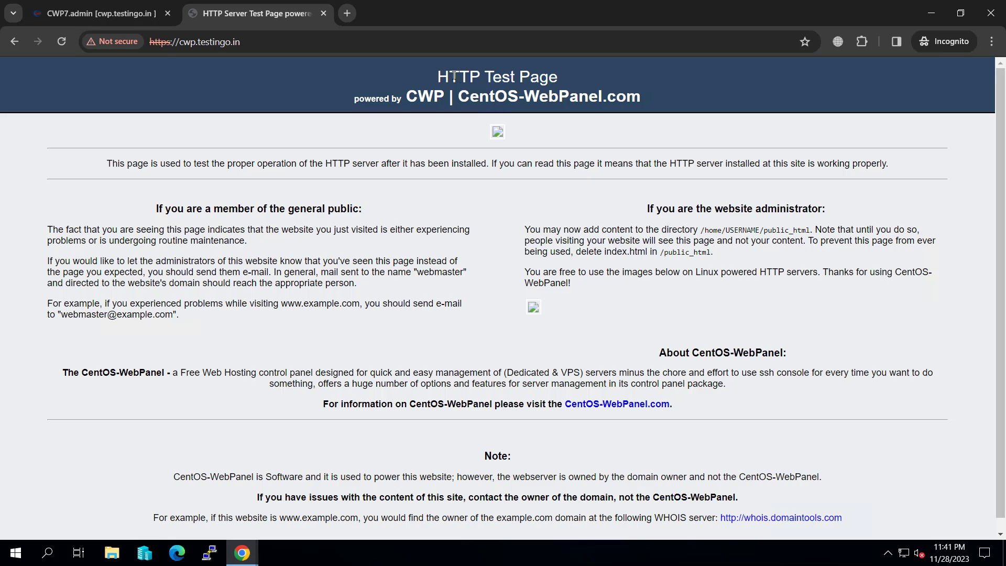